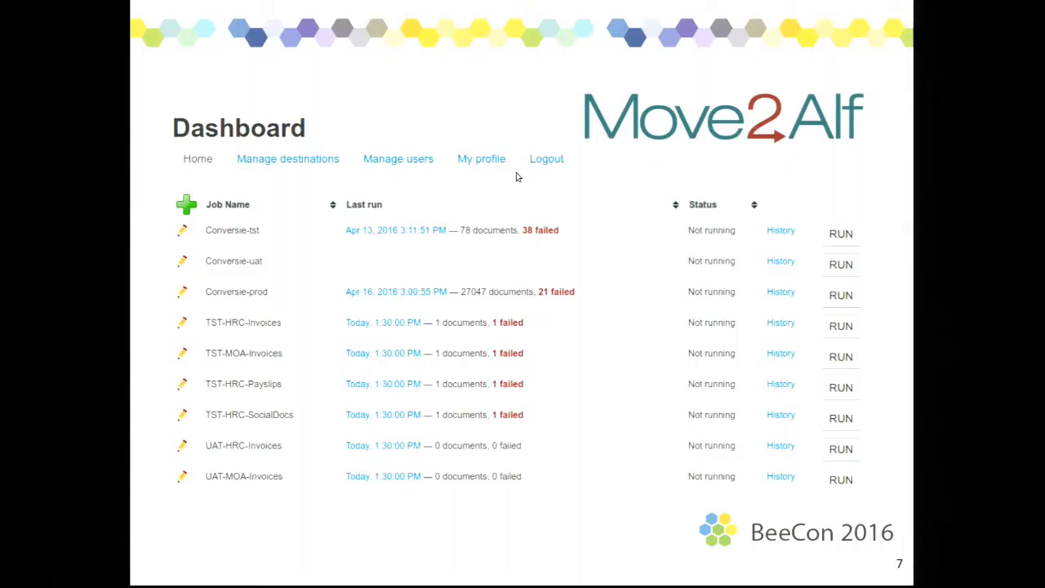
Advance the presentation to slide 8, the Conversie-prod job report of failed documents
click(781, 290)
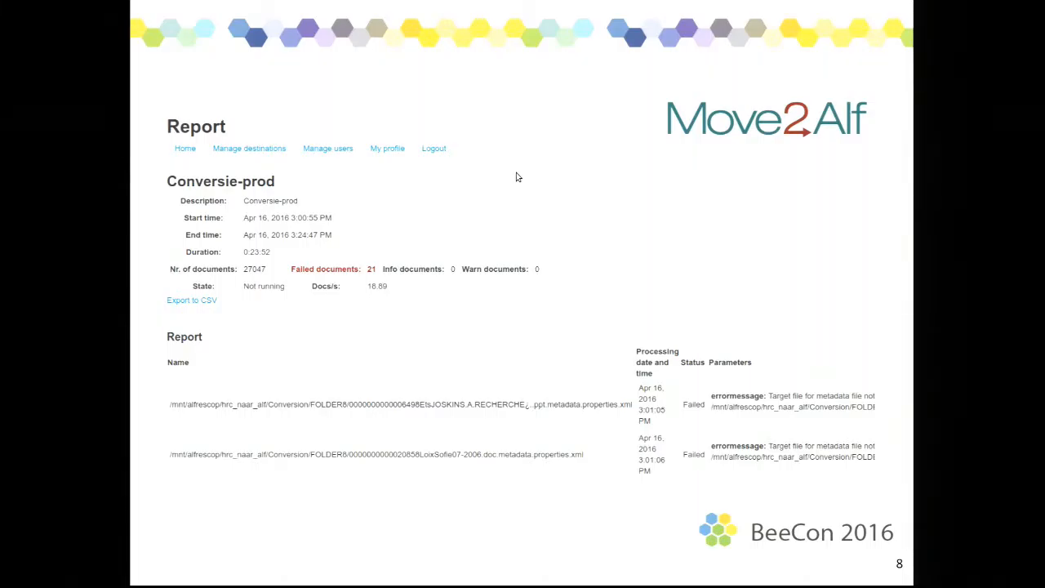
Advance to slide 10, the Demo slide with the xeniteu/move2alf docker run command
key(right)
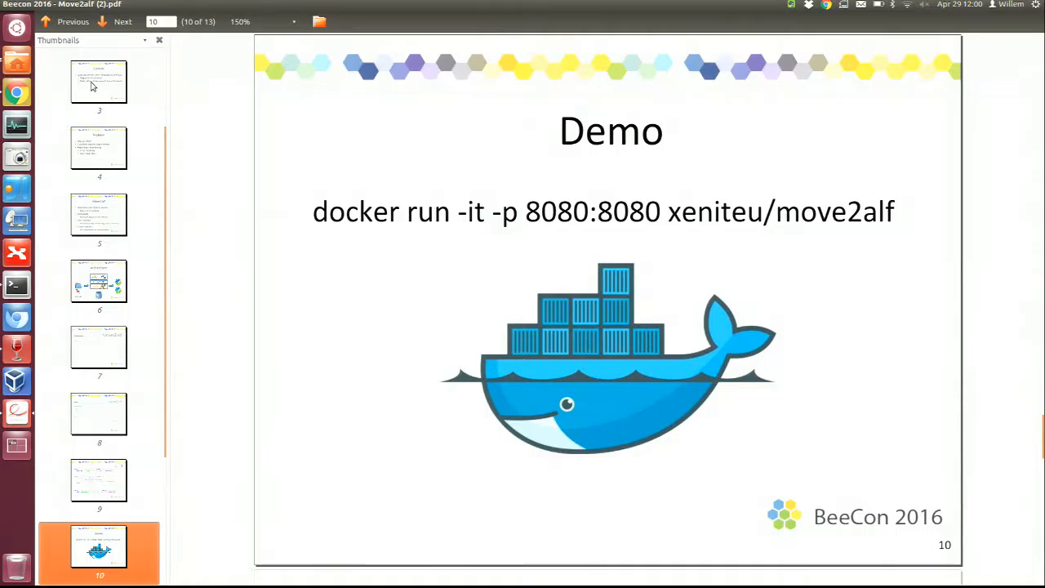
mouse_move(16, 284)
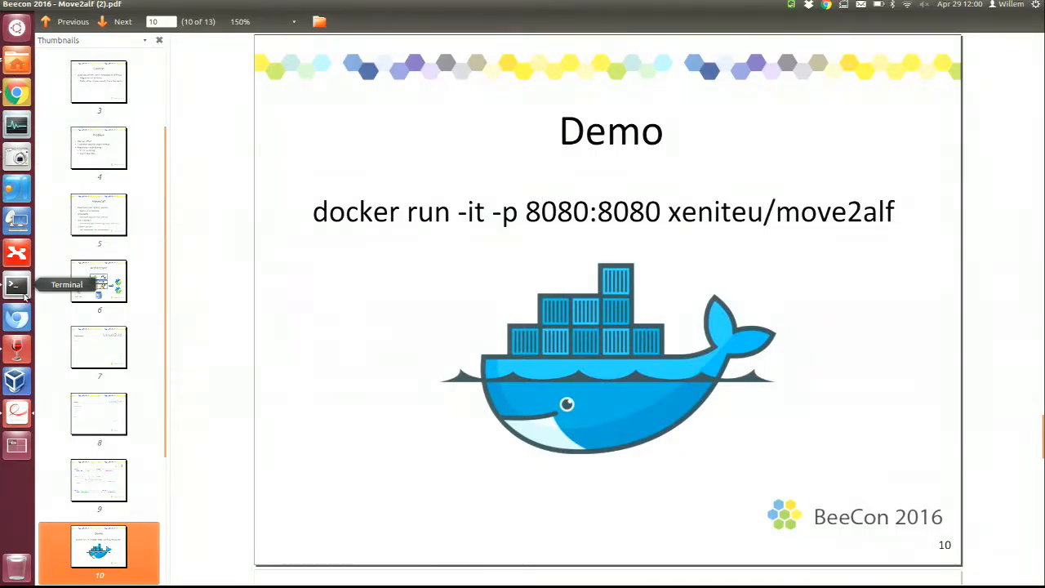
Show the move2alf compose service in vim and highlight its read-only /input volume mount
click(16, 284)
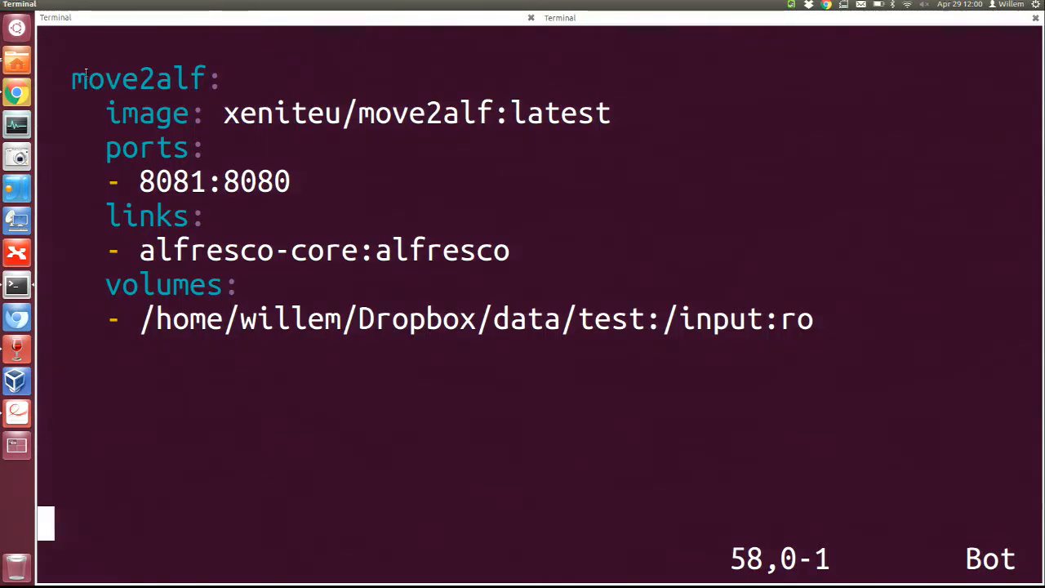
double_click(139, 79)
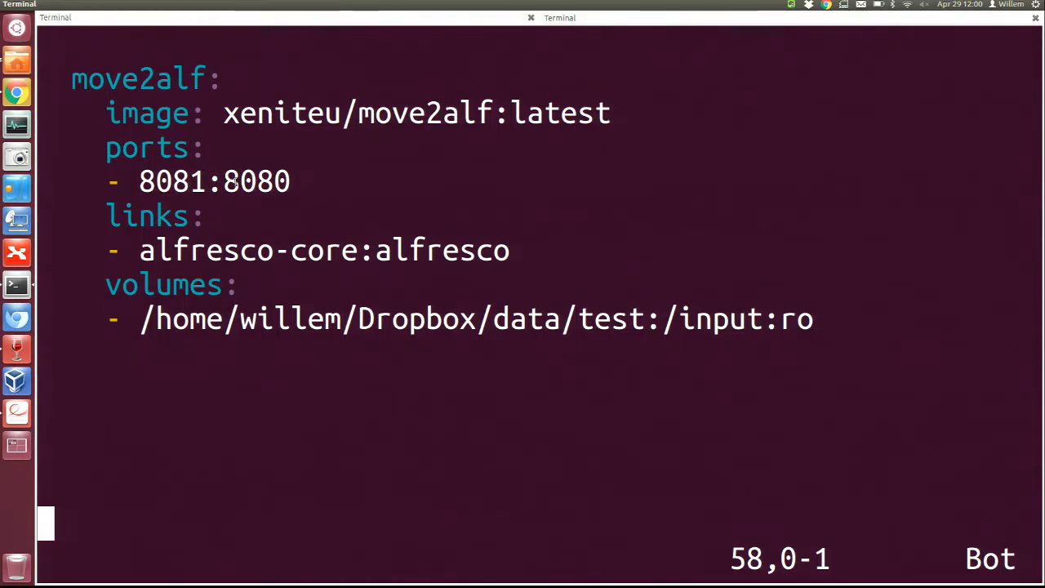
double_click(237, 180)
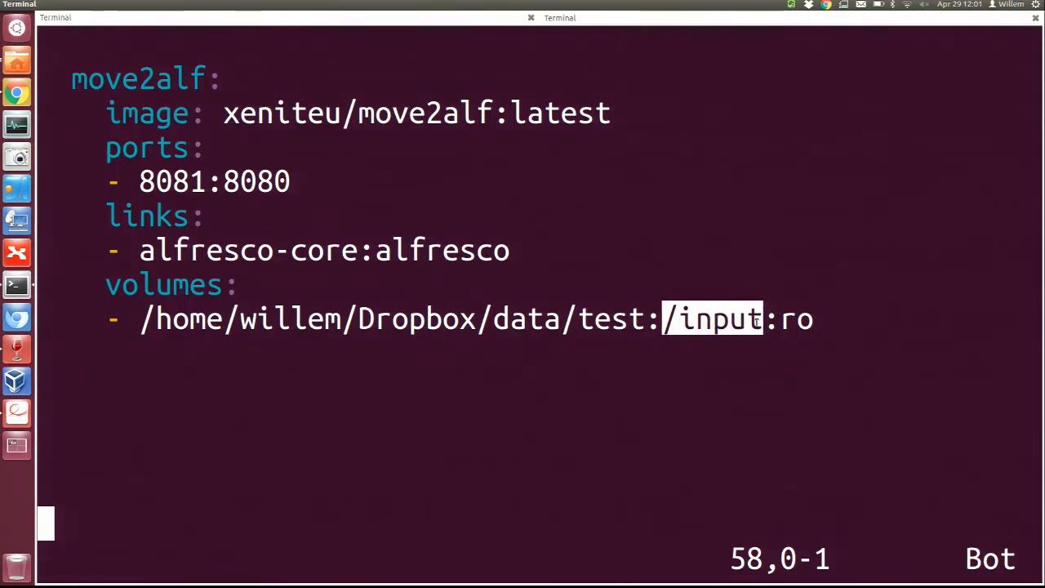
mouse_move(313, 160)
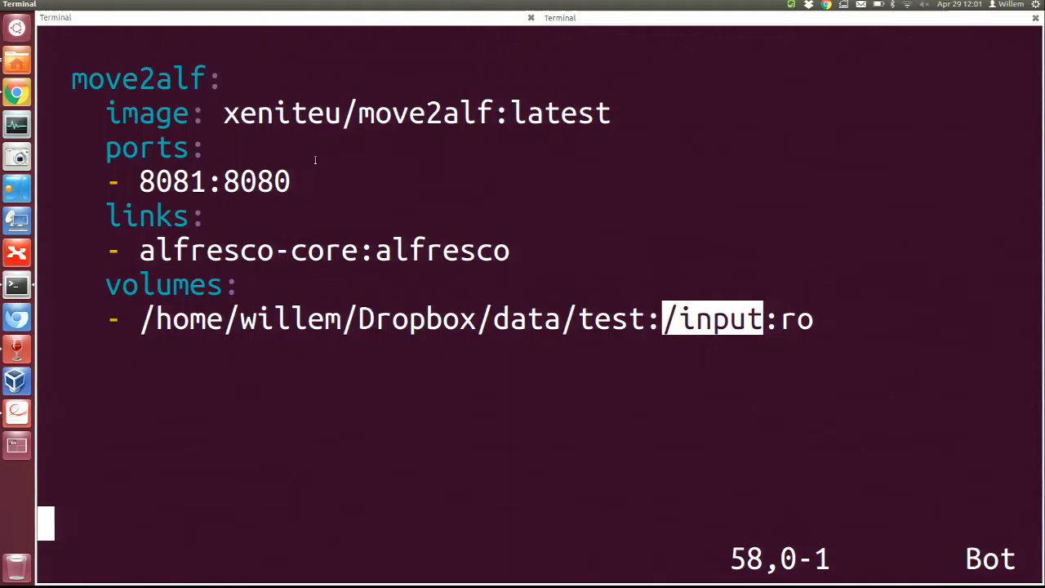
mouse_move(16, 189)
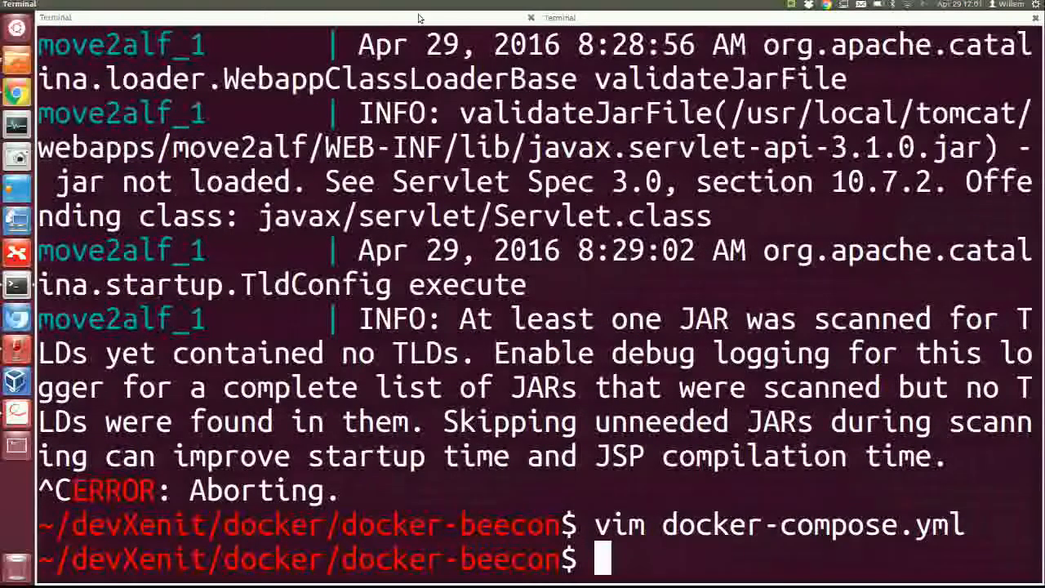
Run docker-compose up -d to create the move2alf container and reload the browser
text(docker-compose up -d)
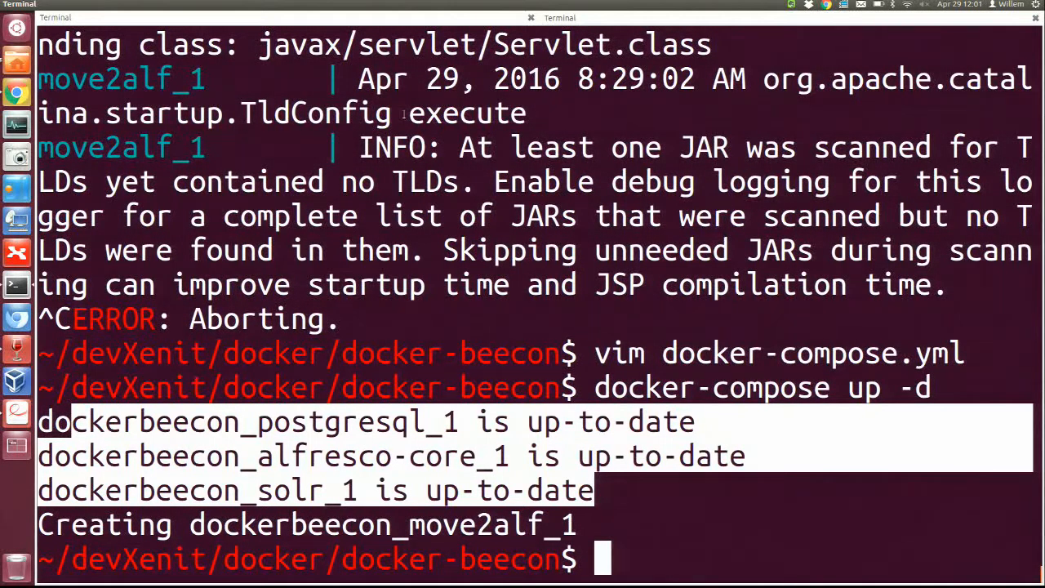
mouse_move(352, 277)
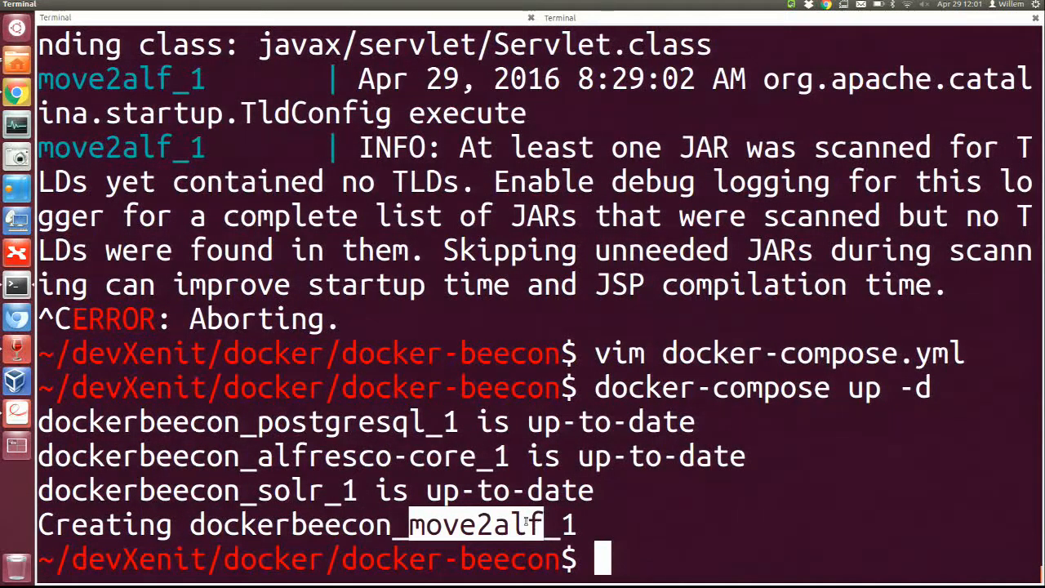
mouse_move(196, 510)
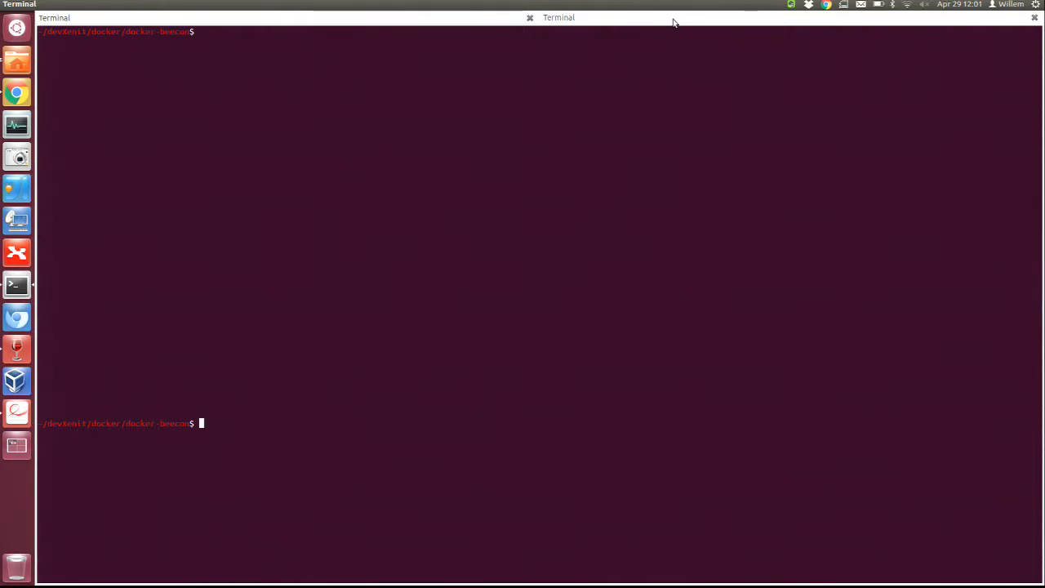
key(ctrl+r)
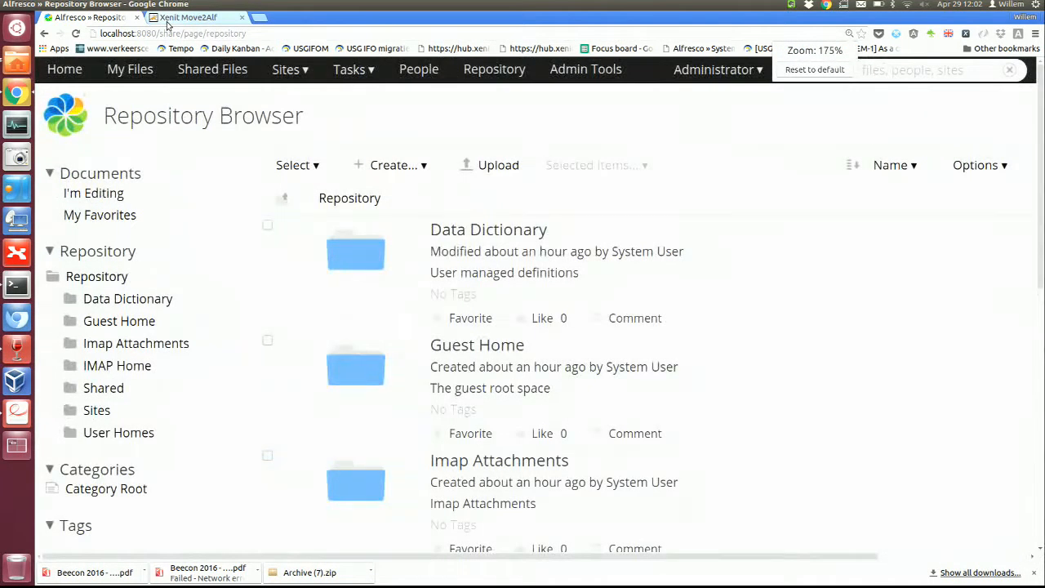
Log in to the fresh Move2Alf instance as admin with Remember me ticked
click(813, 68)
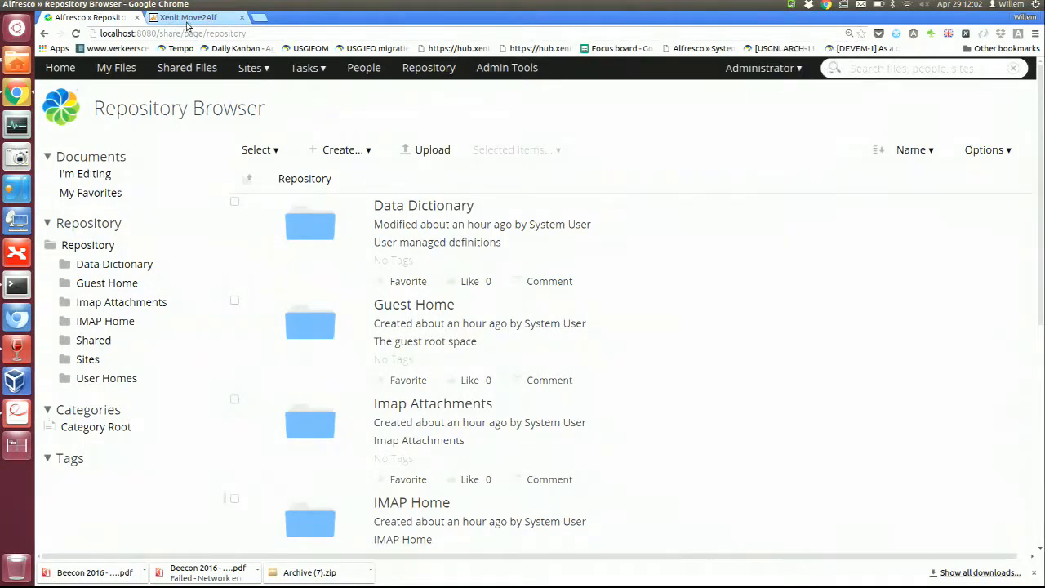
click(190, 16)
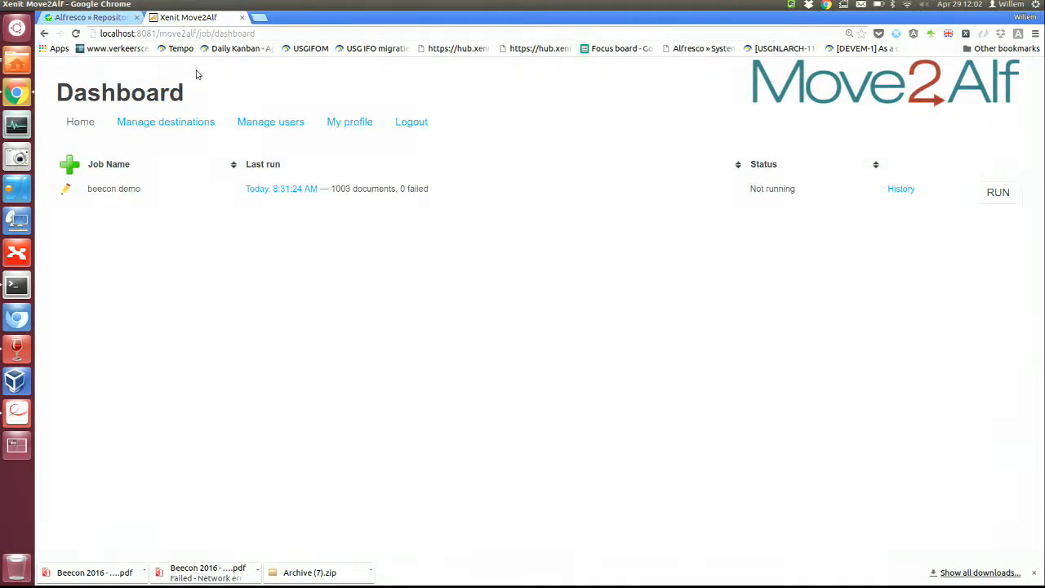
click(411, 121)
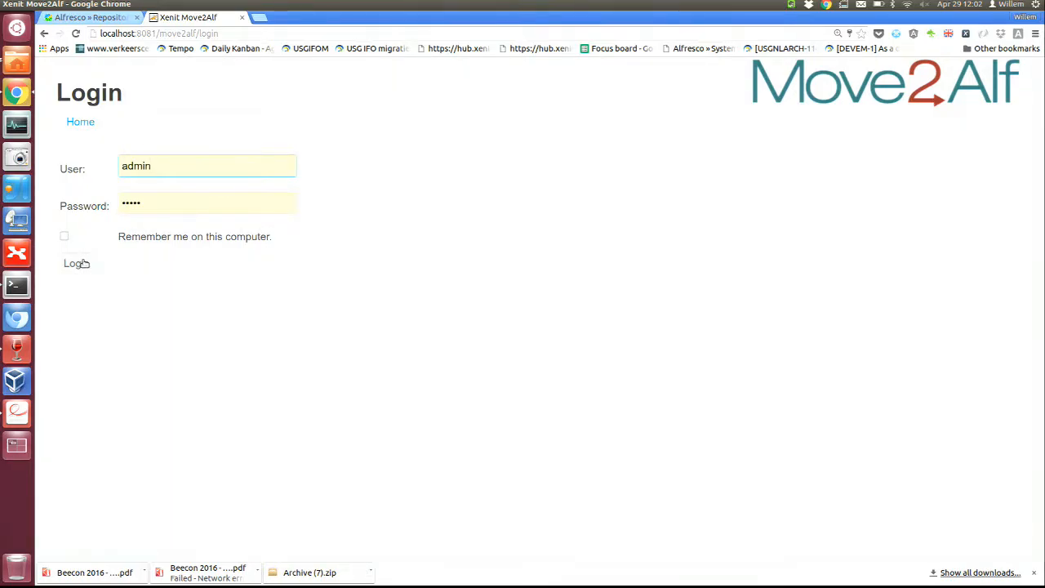
click(64, 235)
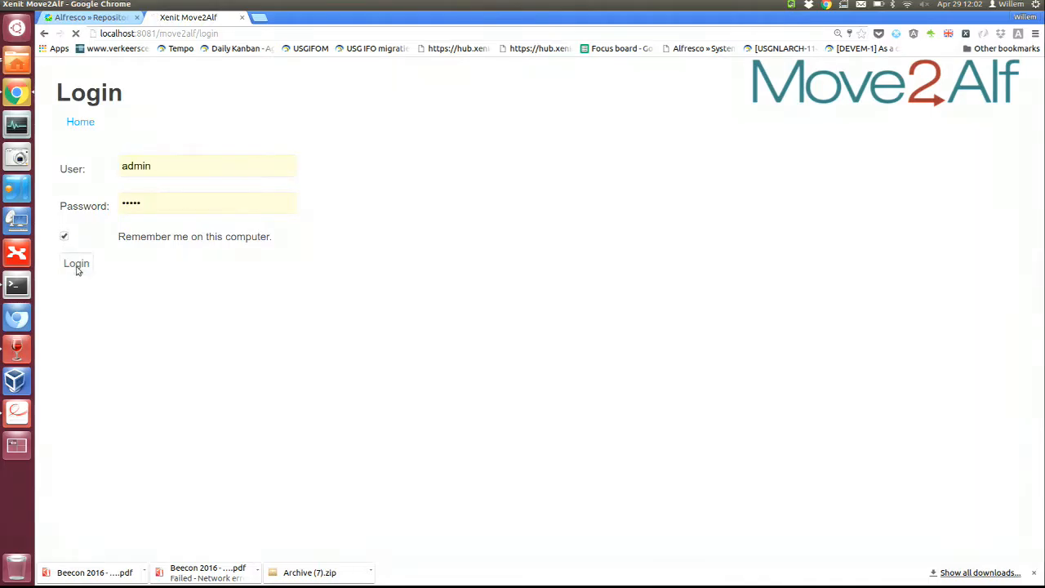
click(75, 263)
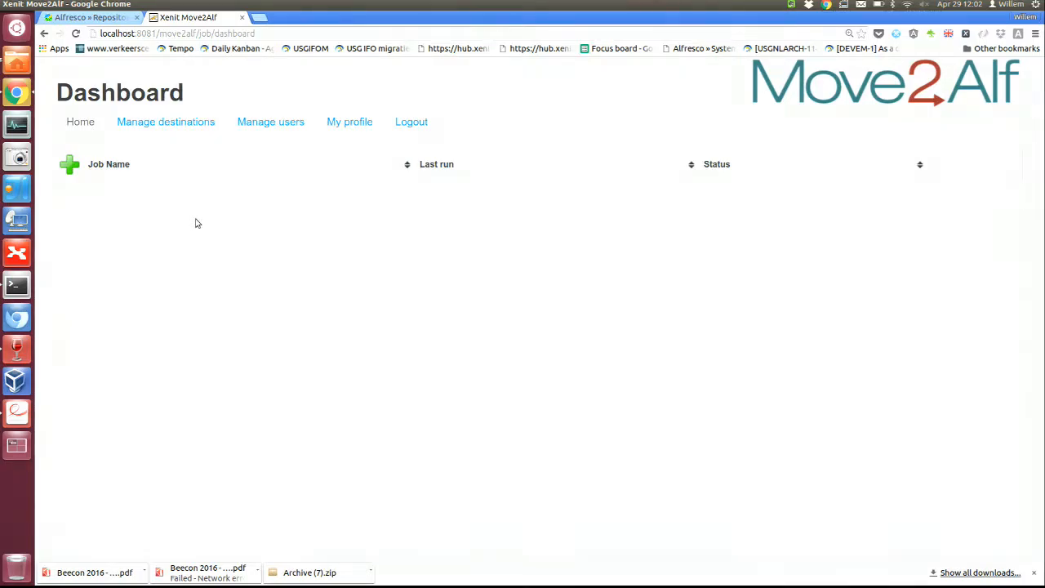
mouse_move(160, 212)
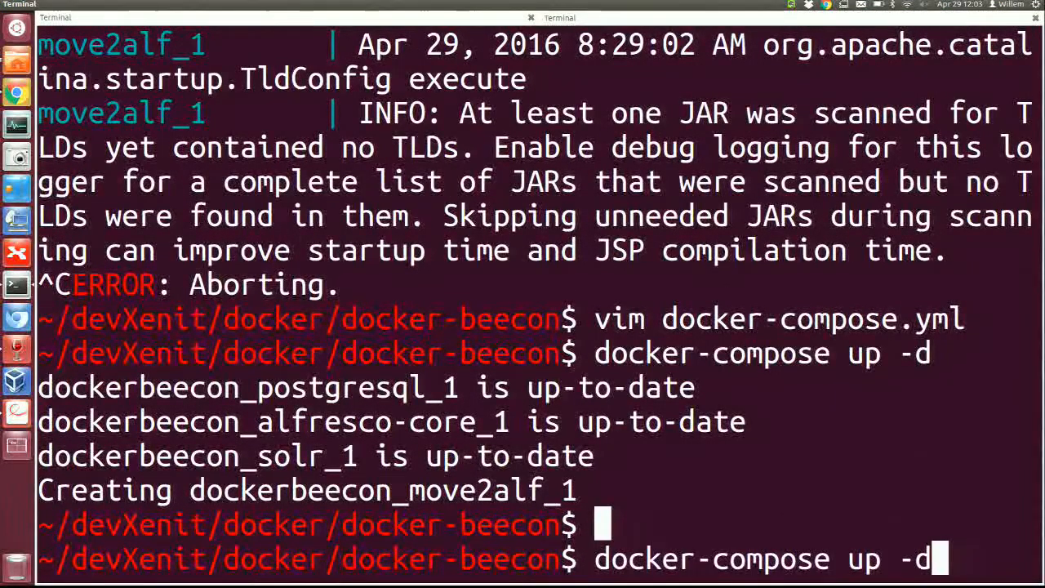
Glance at the compose file in vim, then return to the browser
key(Return)
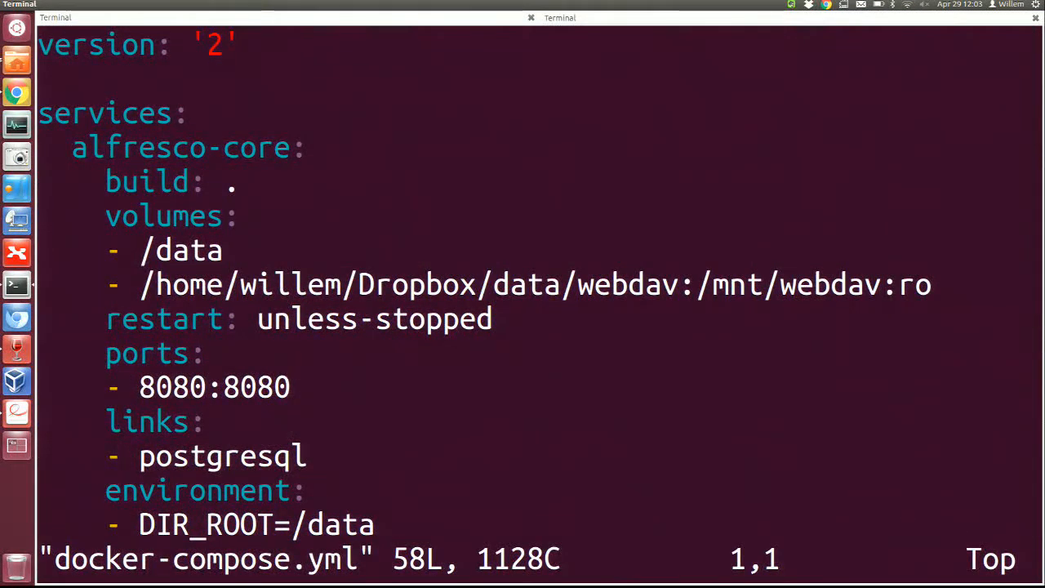
scroll(down, 3)
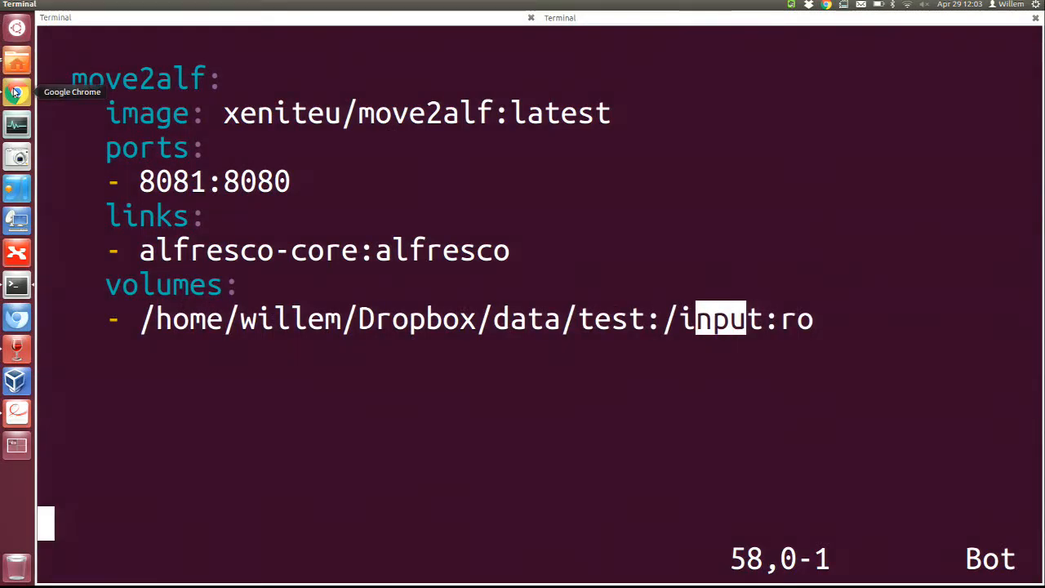
click(16, 91)
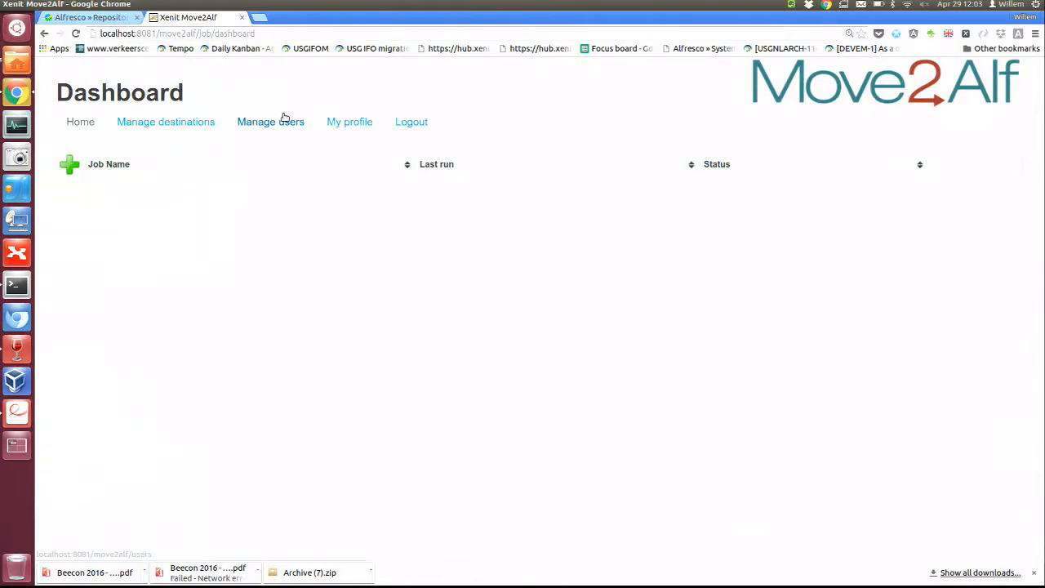
click(167, 121)
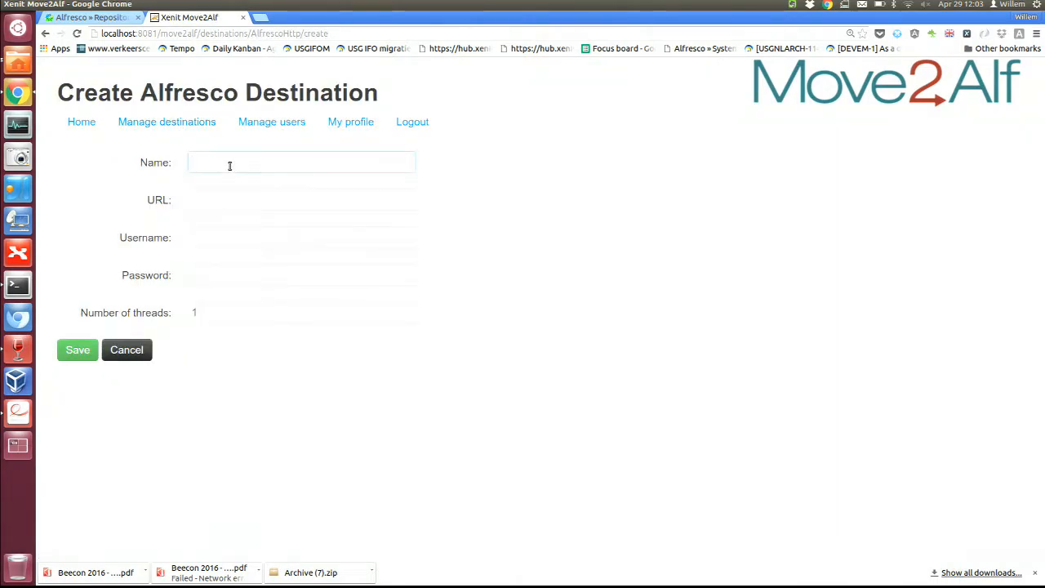
text(alf5)
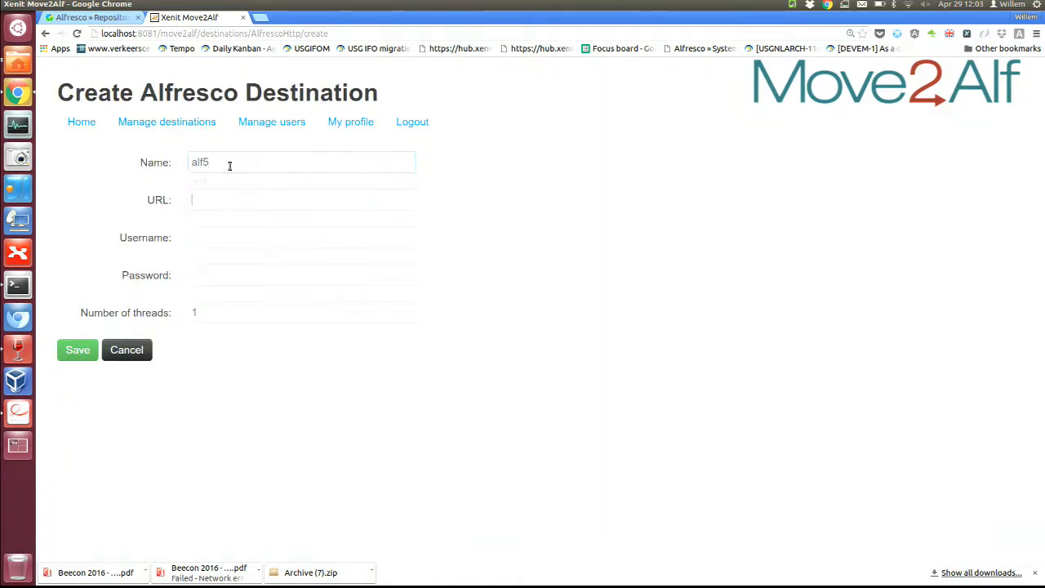
text(http://alfresco:8080/alfresco)
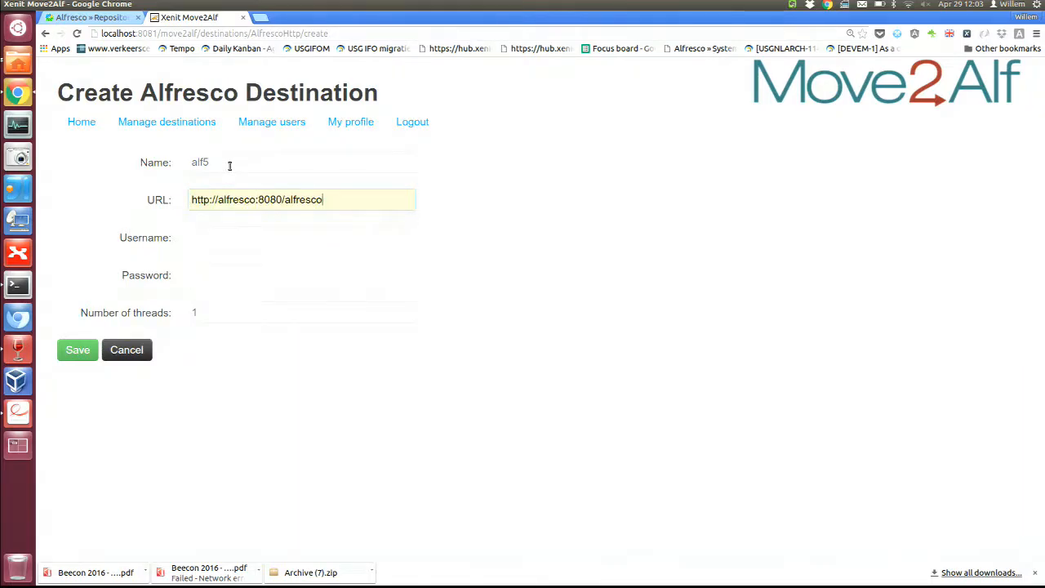
double_click(235, 199)
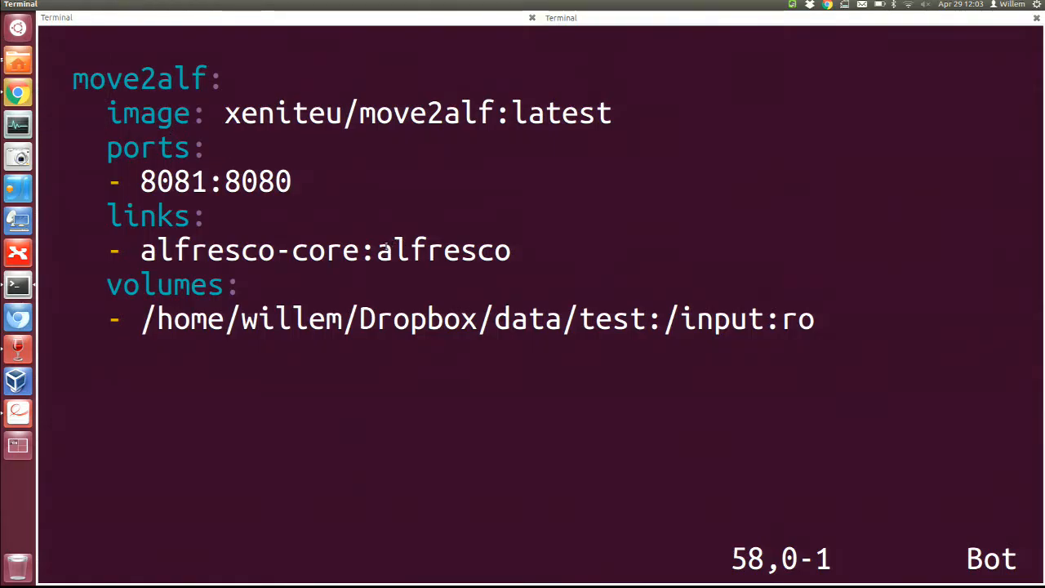
double_click(444, 249)
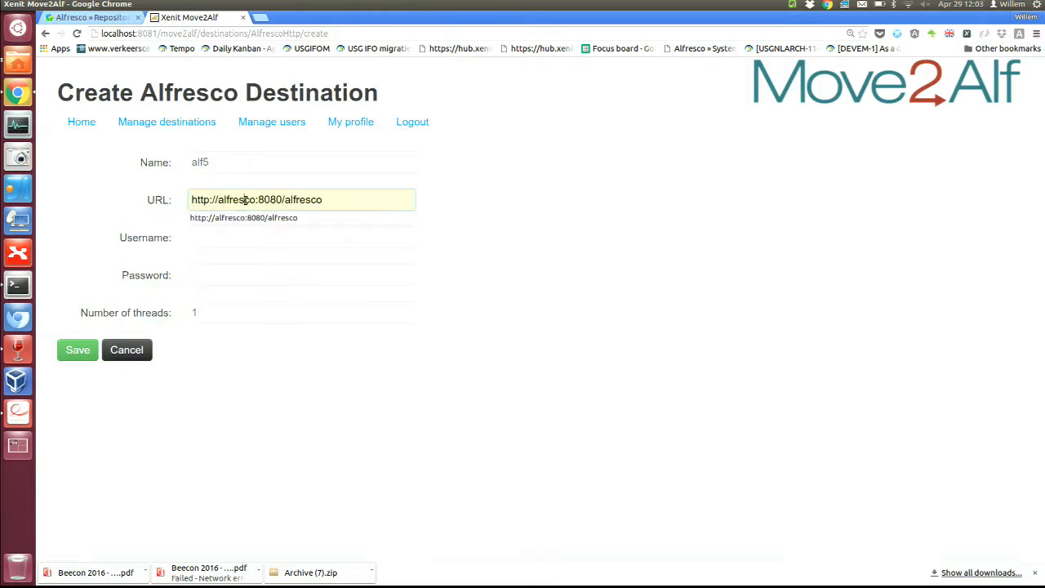
double_click(235, 199)
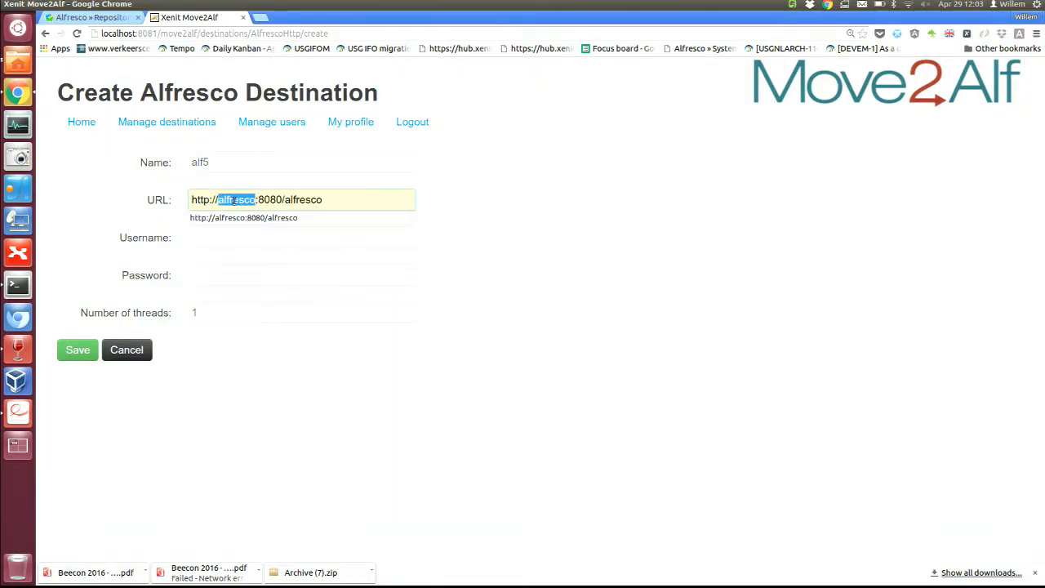
click(302, 237)
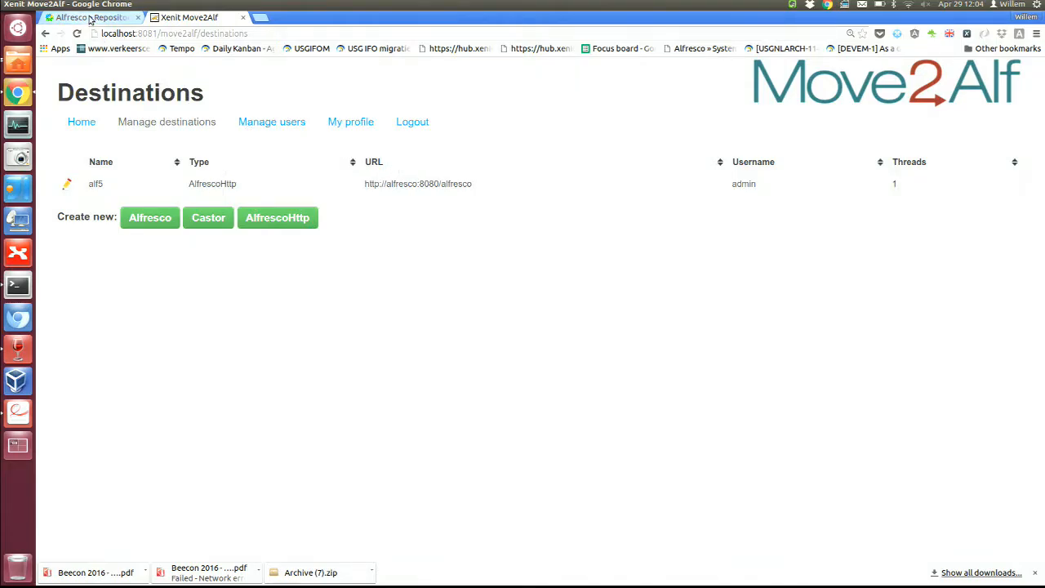
Check the Alfresco repository tab, then return to the Move2Alf job dashboard
click(190, 16)
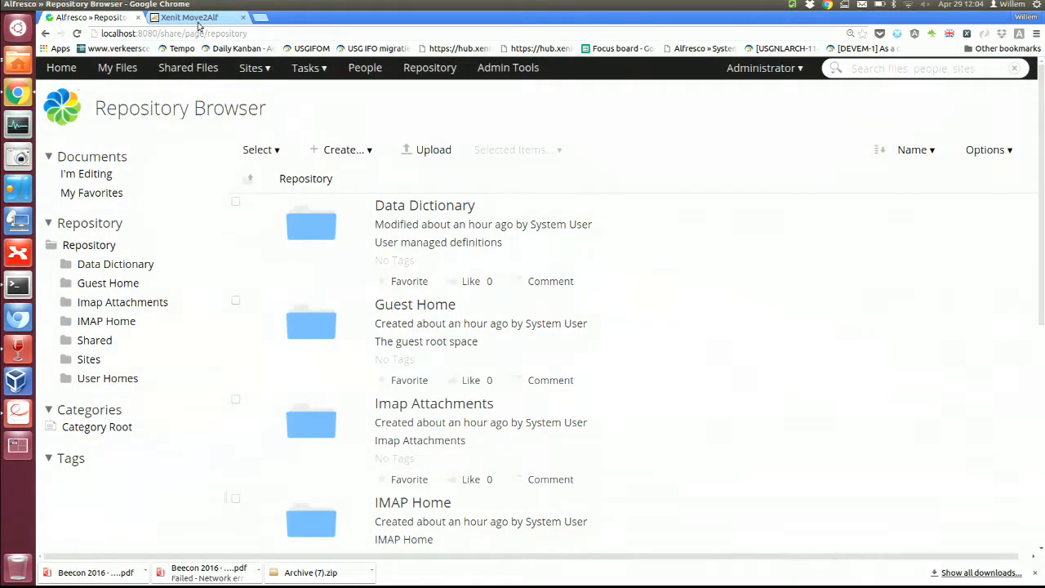
click(190, 16)
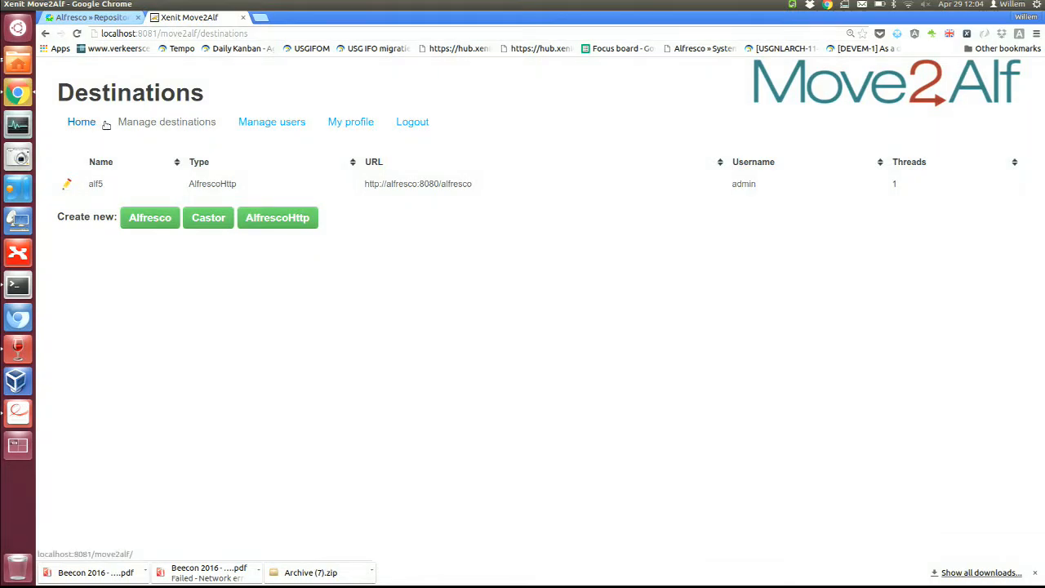
click(81, 121)
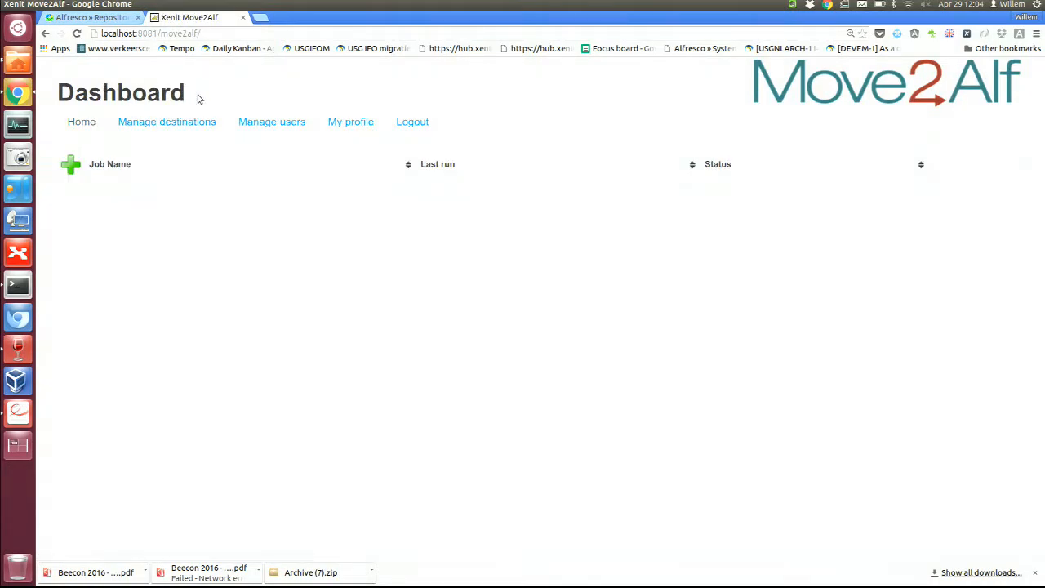
mouse_move(72, 165)
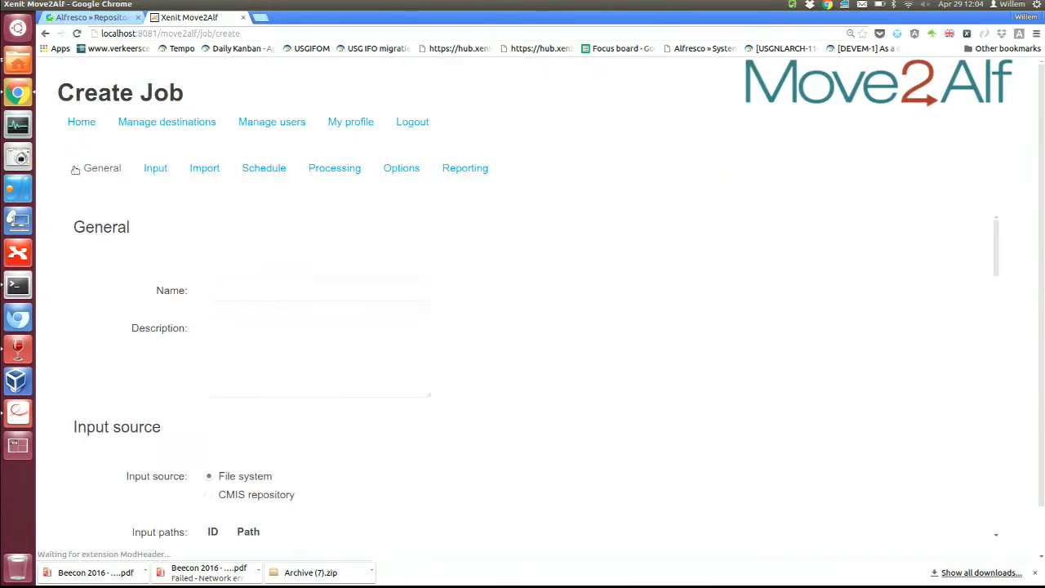
Name and describe the job 'beecon demo' and confirm /input as a file-system input path
click(318, 291)
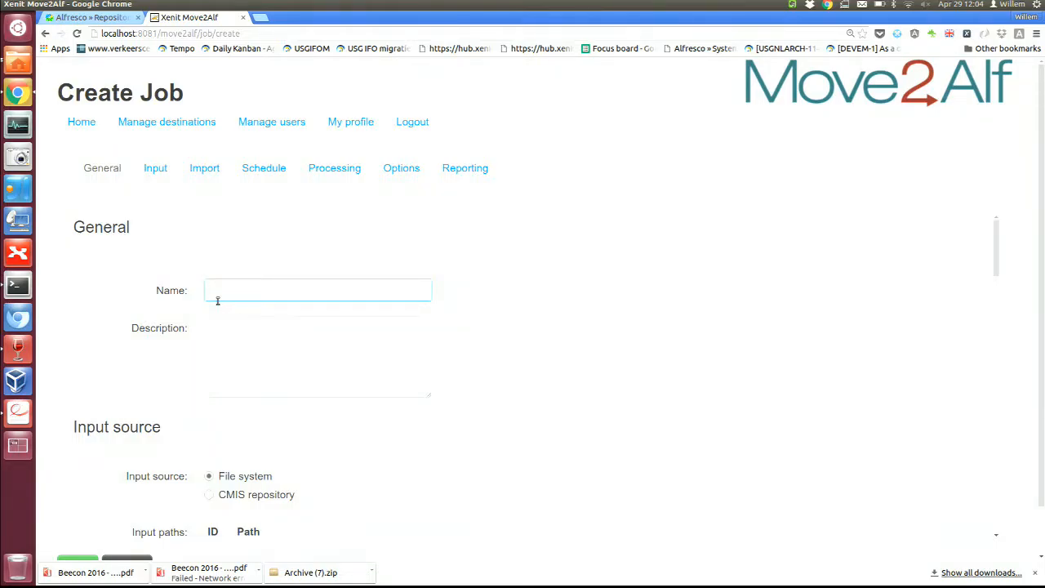
text(beeco)
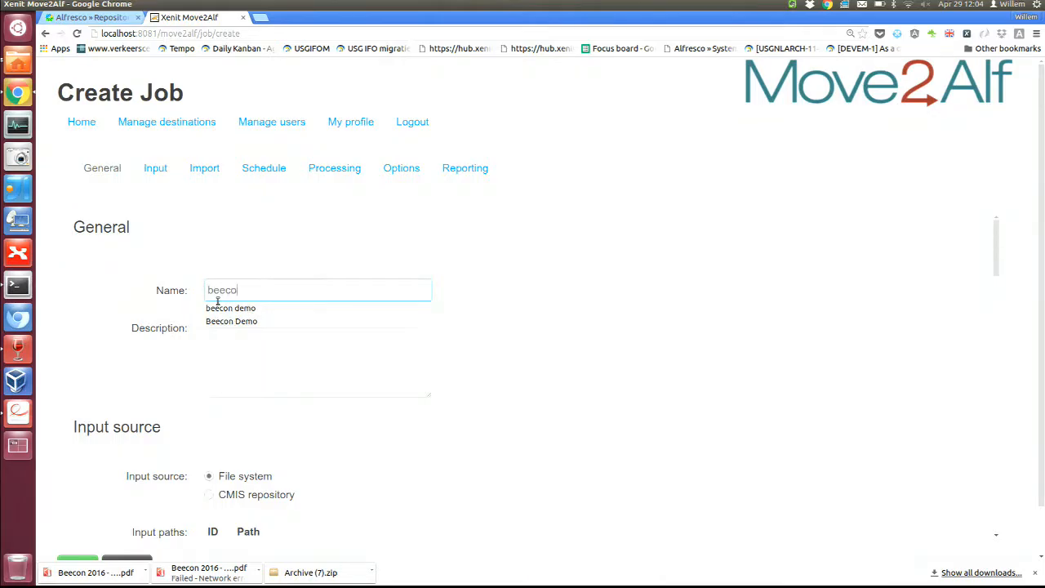
click(230, 307)
text(beecon demo)
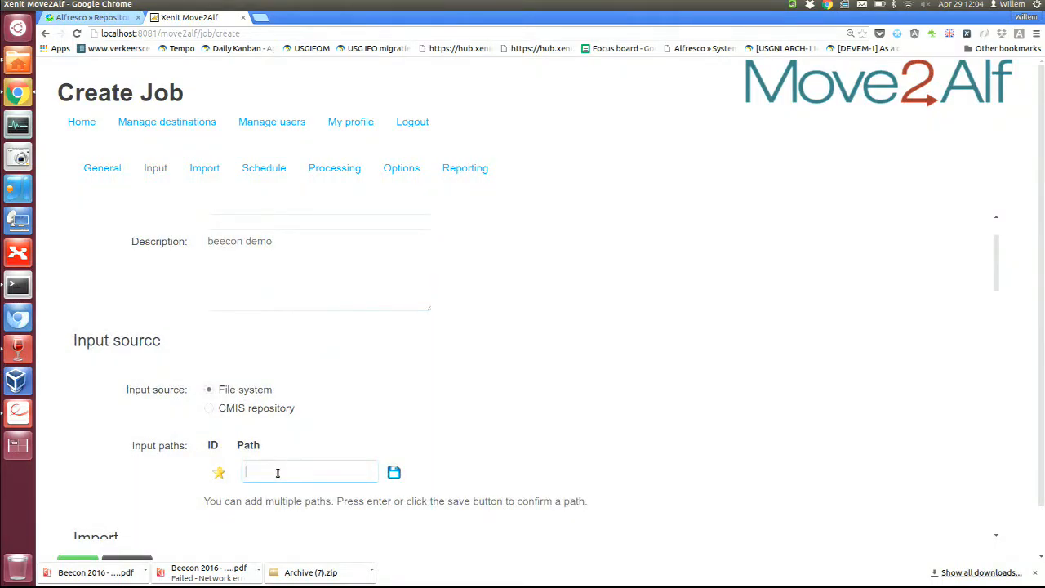
text(/in)
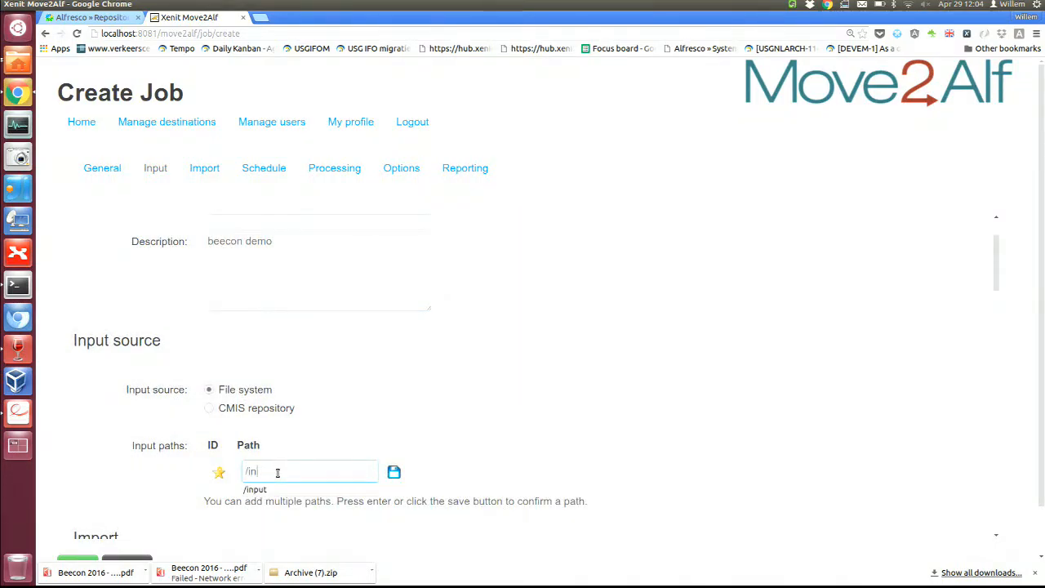
click(255, 488)
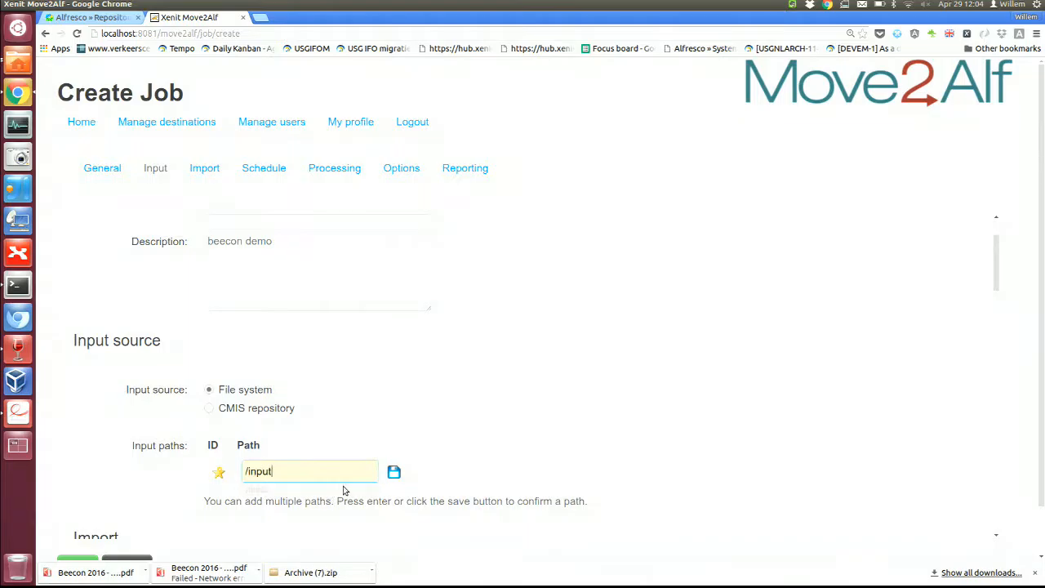
click(394, 470)
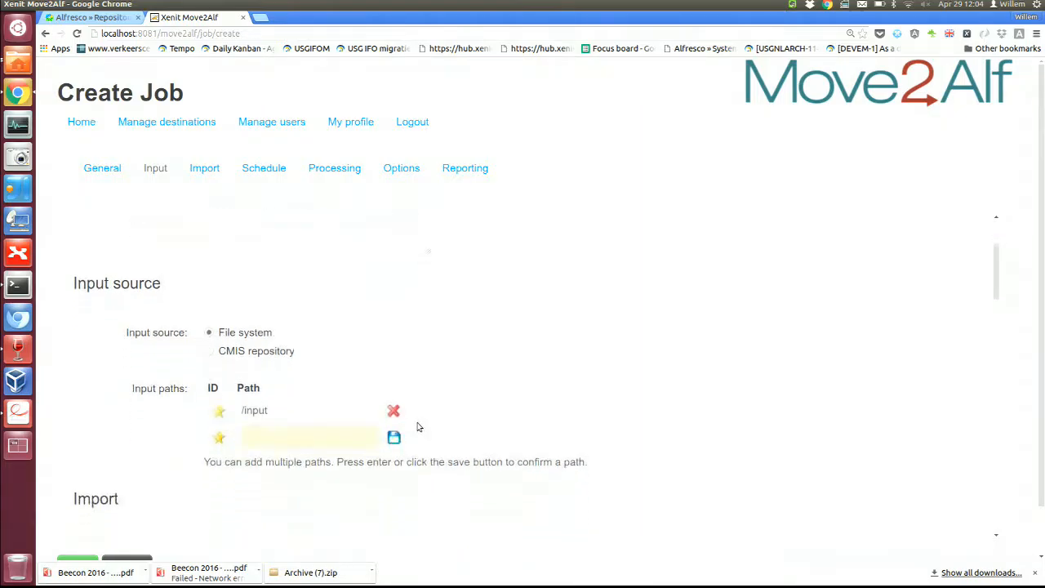
scroll(down, 3)
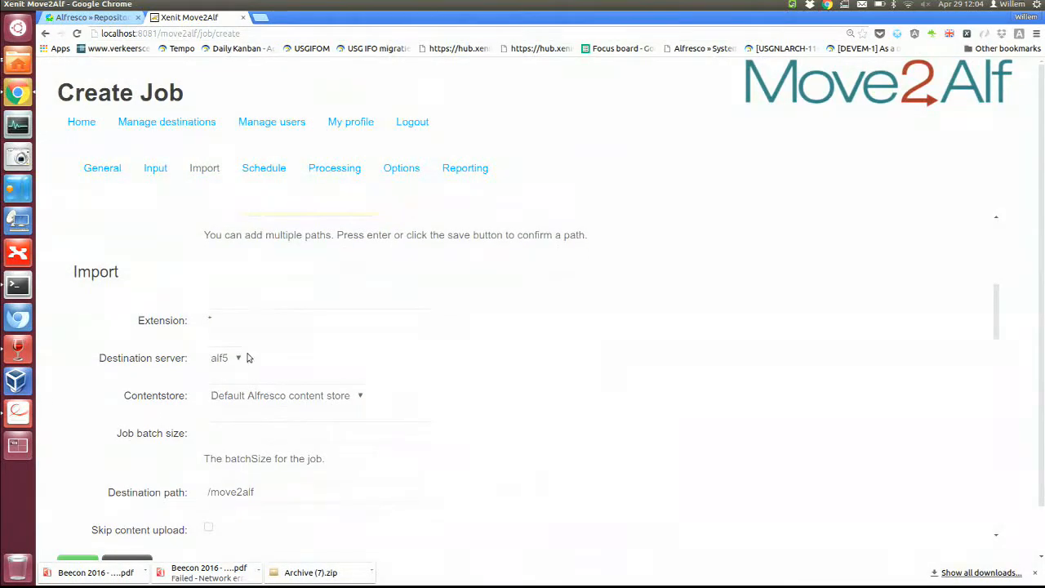
Select alf5 as destination server and set the destination path to /beecon
click(226, 357)
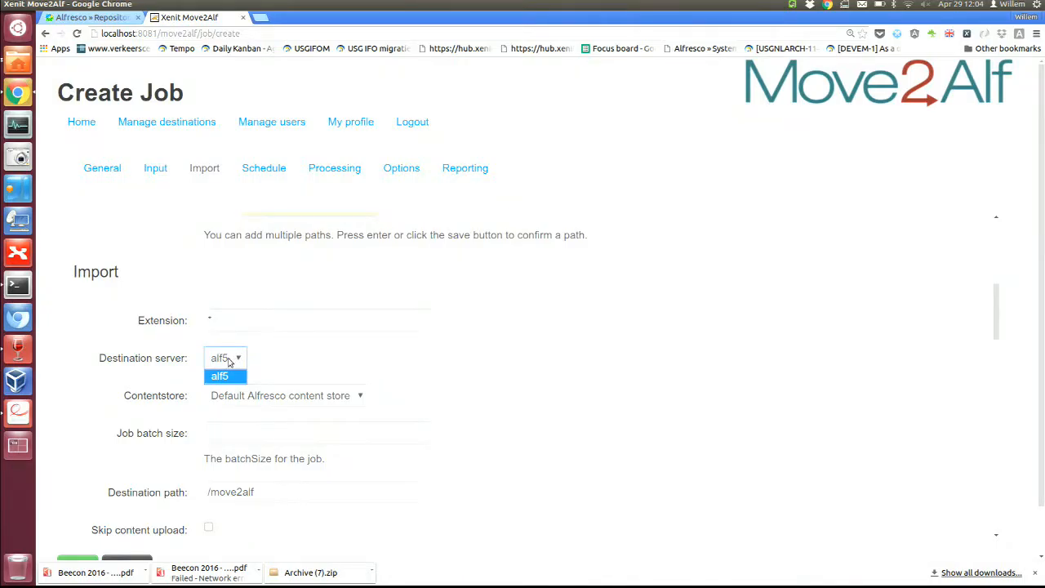
click(219, 376)
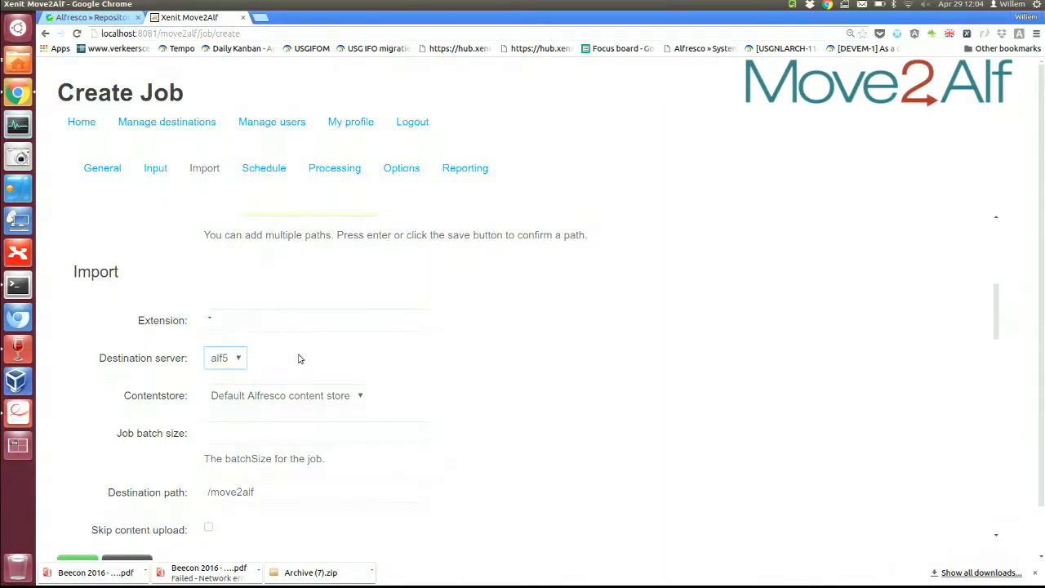
scroll(down, 3)
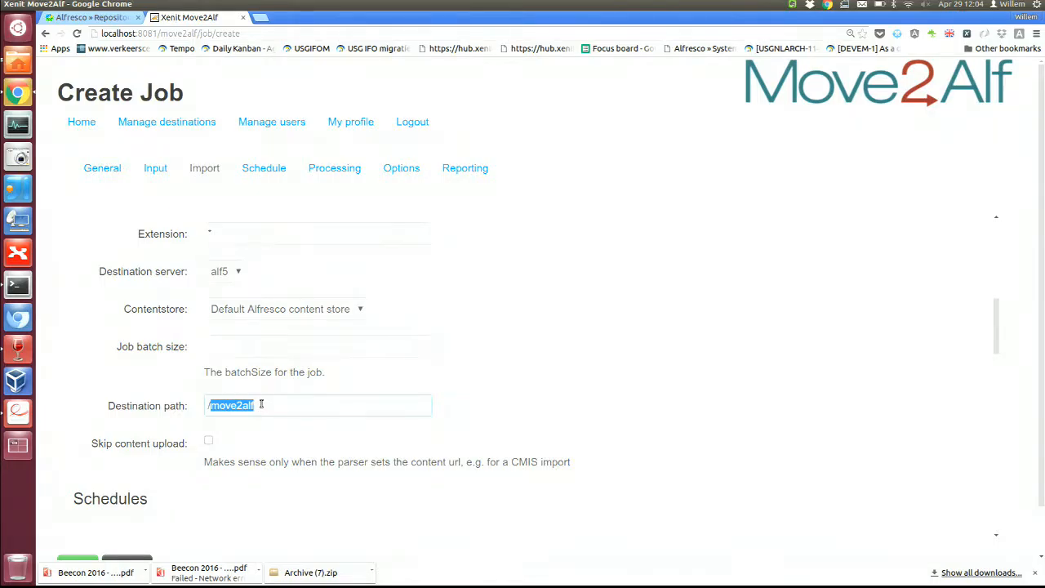
text(/beecon)
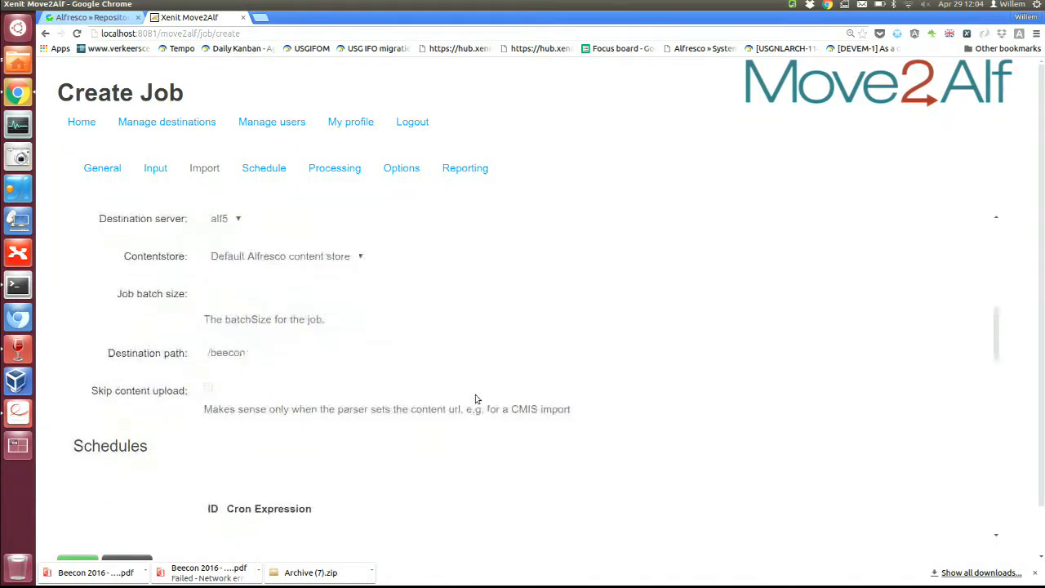
Add a schedule entry, then scroll to the Processing section with the CMISMetadataAction metadata processor
scroll(down, 3)
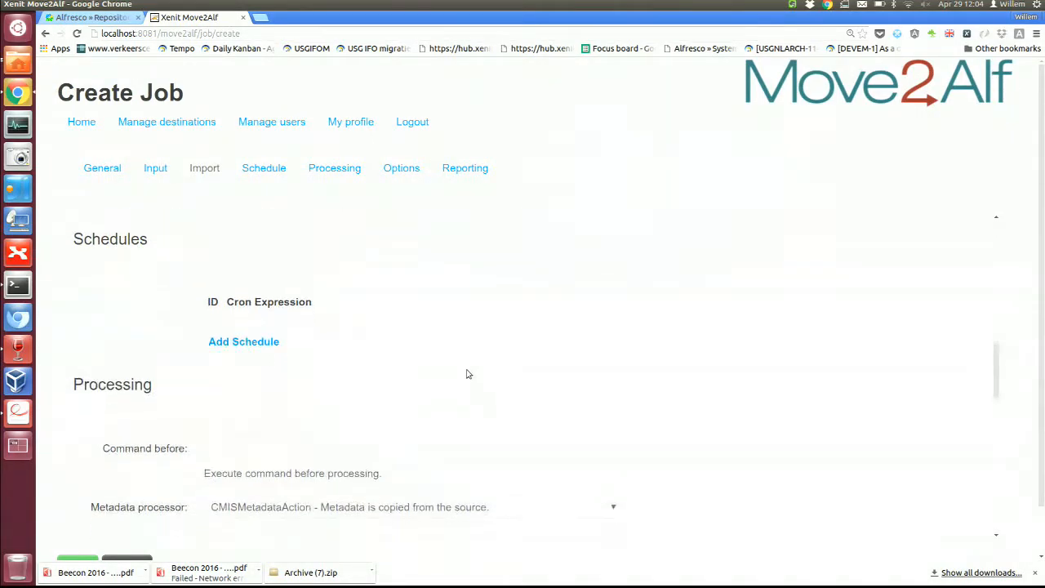
mouse_move(444, 305)
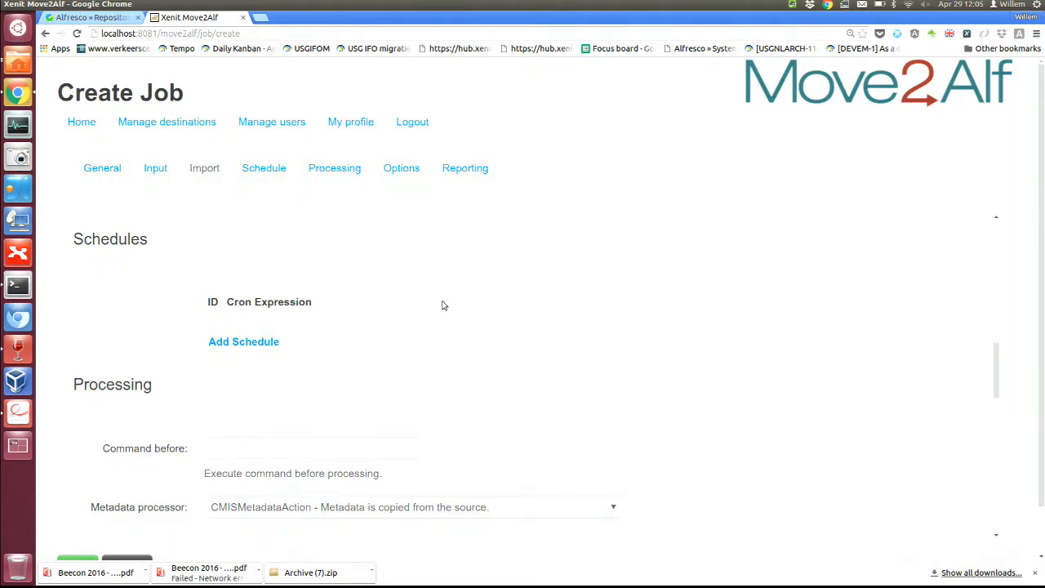
mouse_move(418, 271)
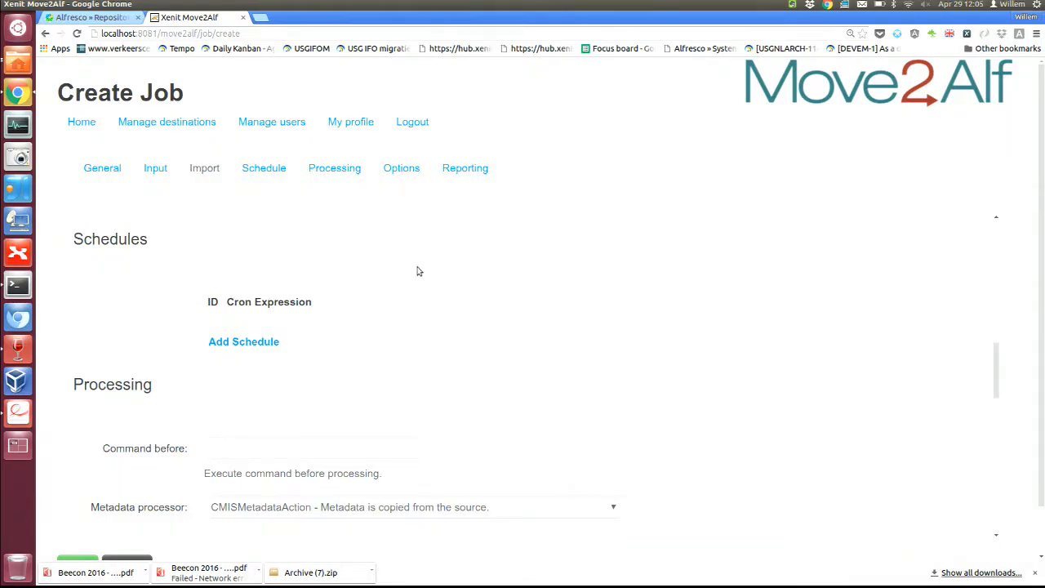
click(243, 341)
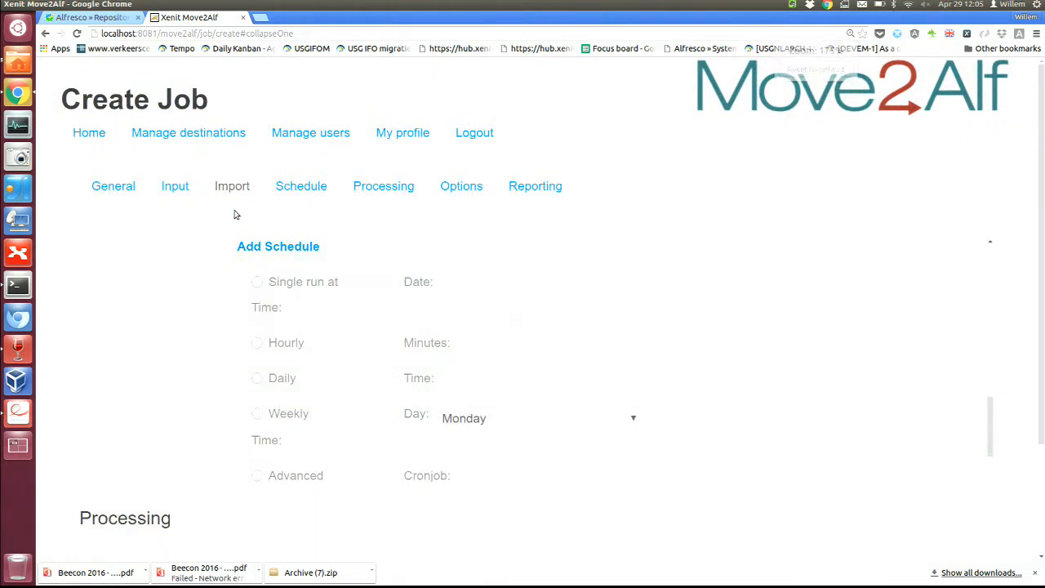
click(258, 280)
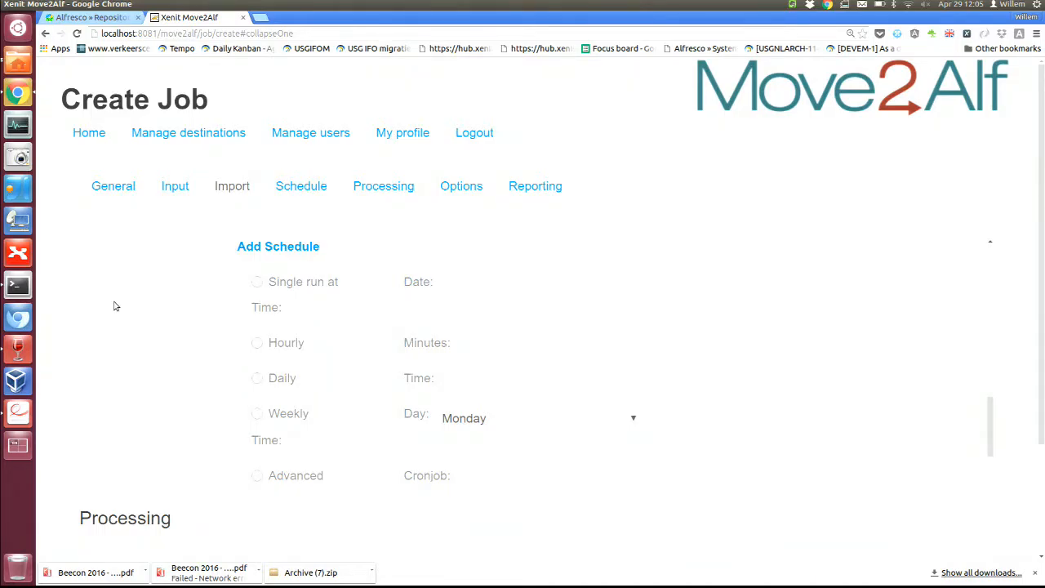
scroll(down, 3)
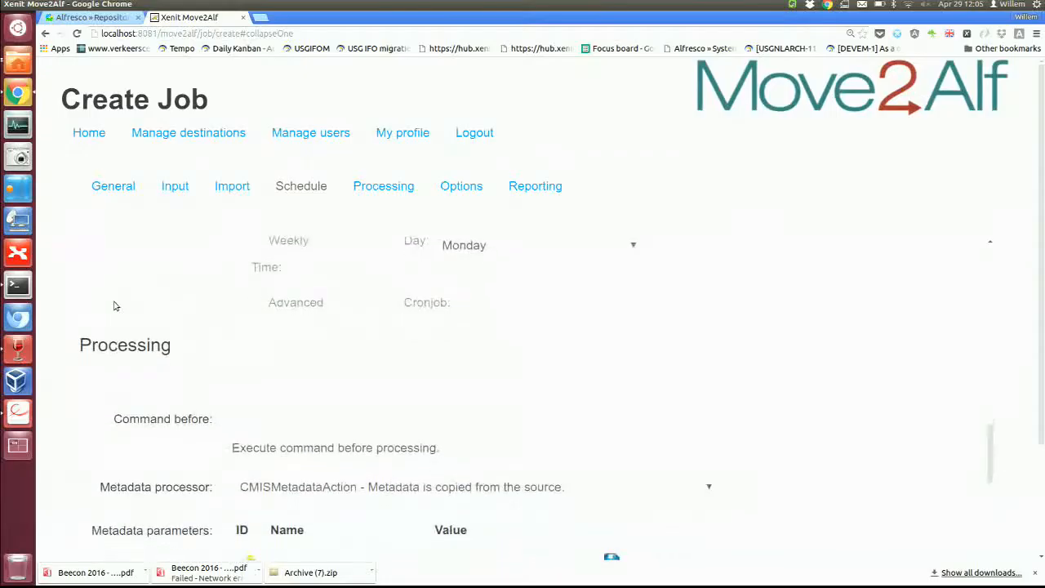
scroll(down, 3)
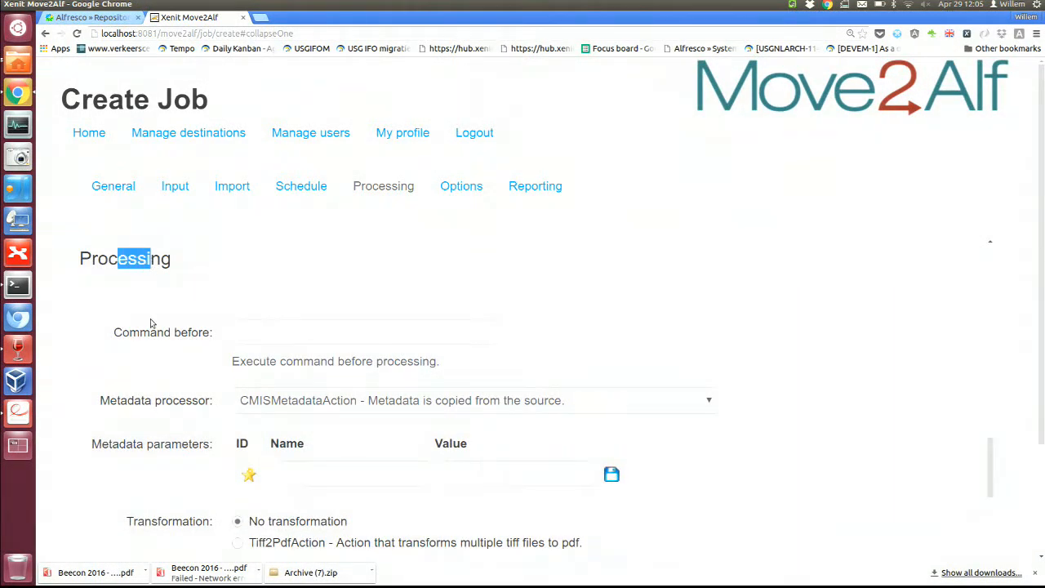
Choose EmptyMetadataAction in the Processing section's metadata processor list
scroll(down, 3)
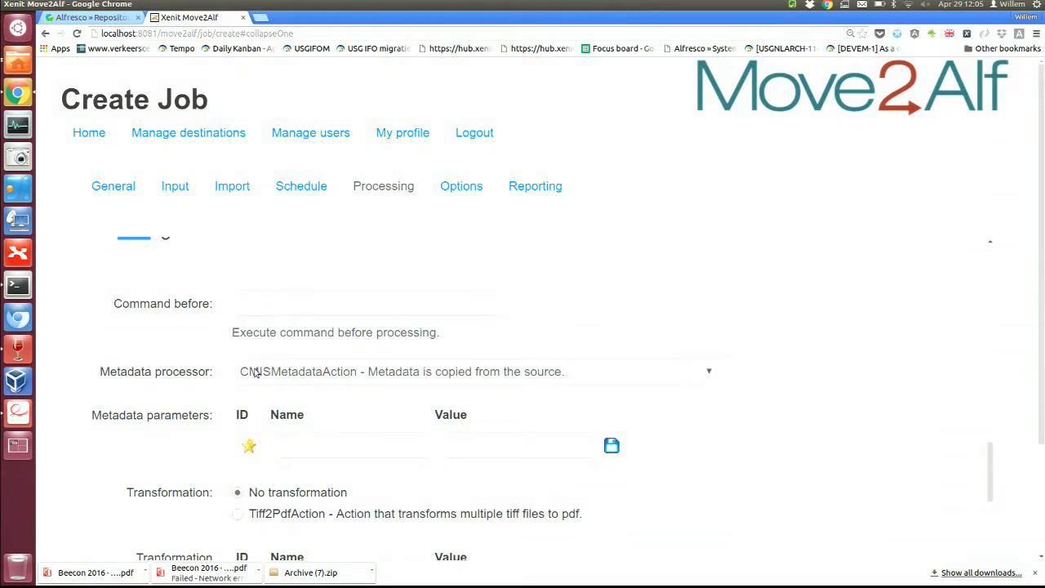
click(474, 372)
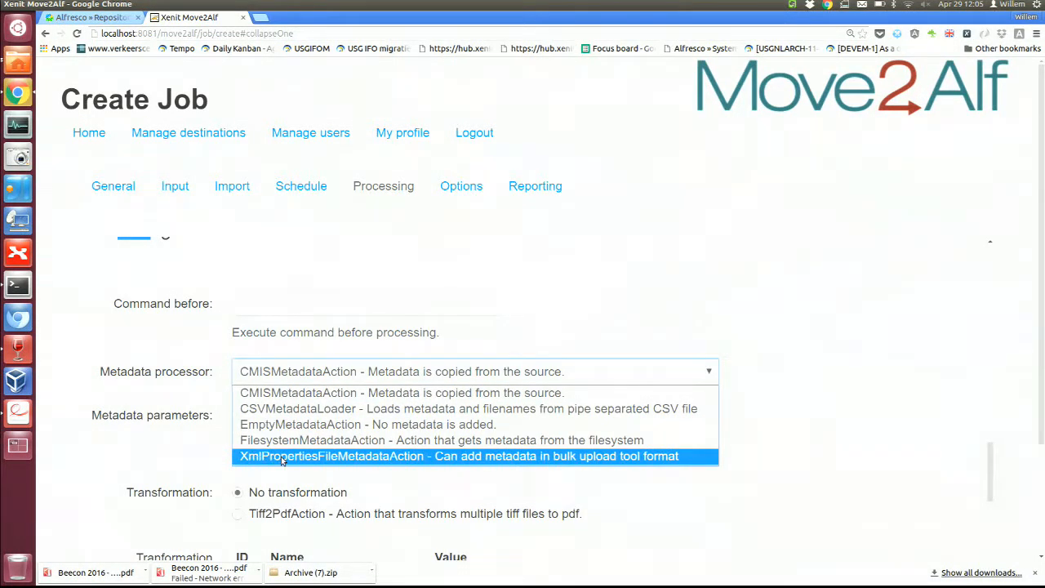
mouse_move(506, 466)
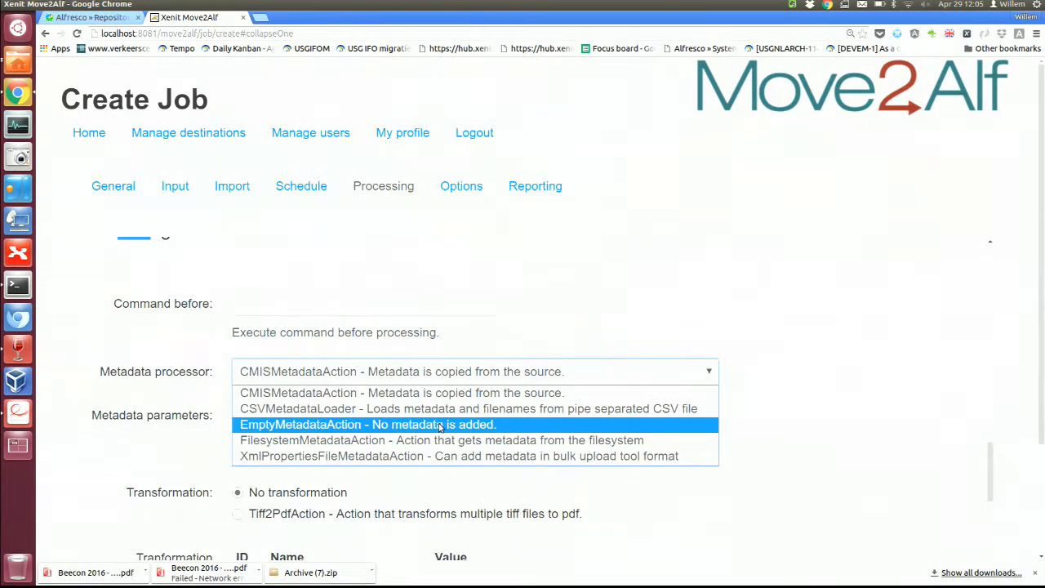
click(366, 425)
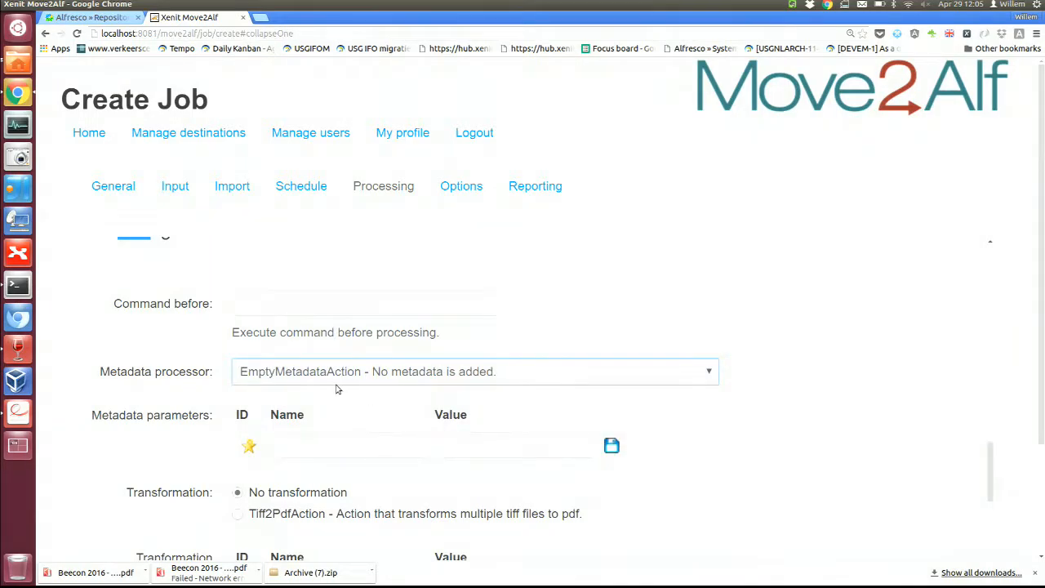
scroll(down, 3)
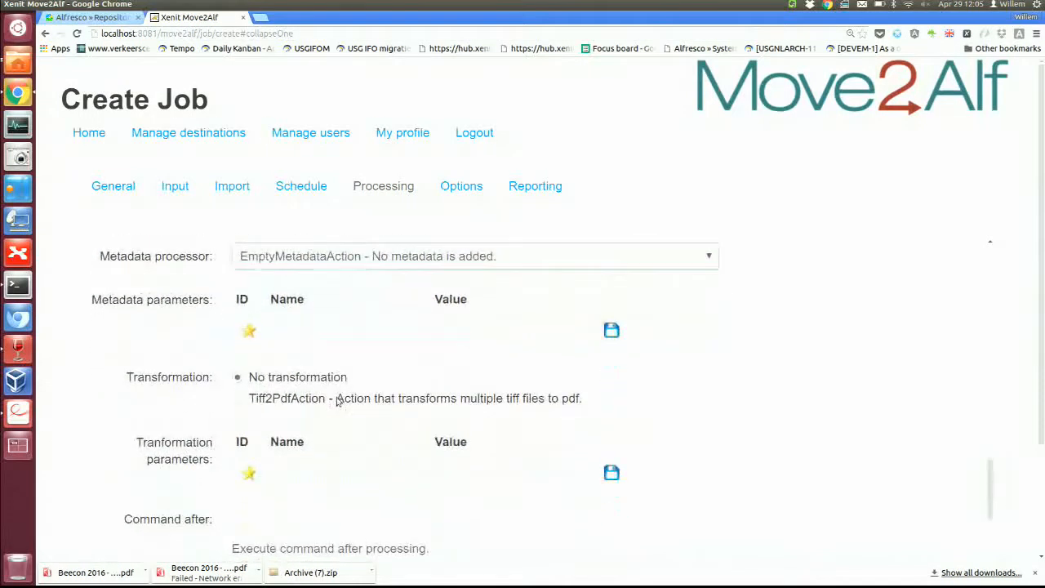
scroll(down, 3)
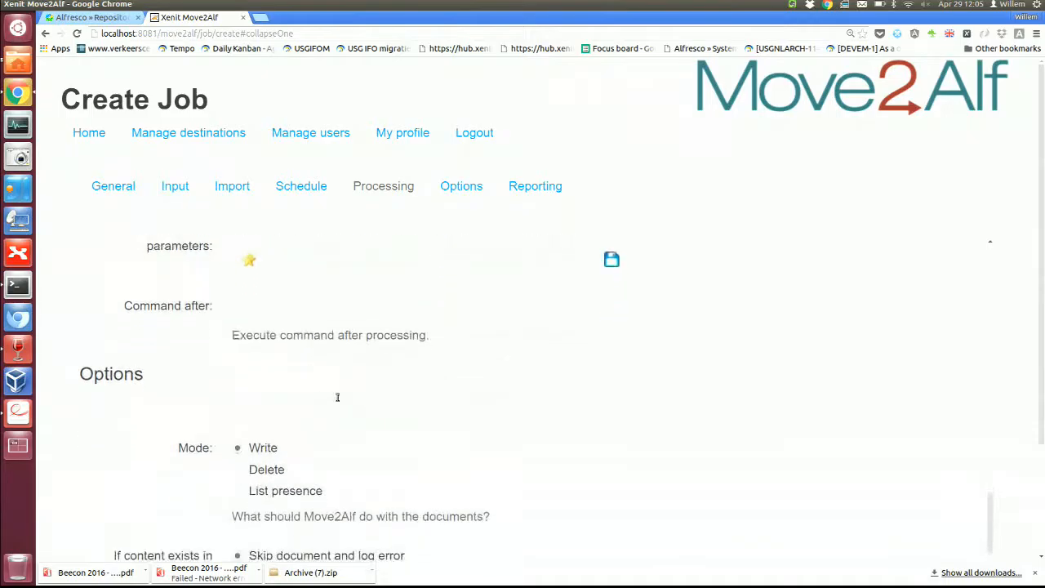
scroll(down, 3)
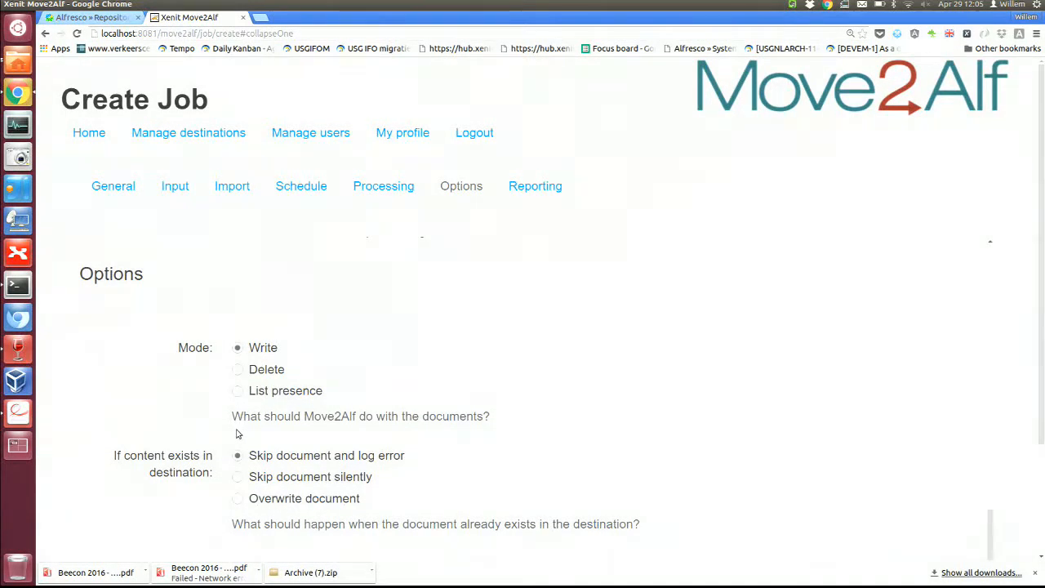
scroll(down, 3)
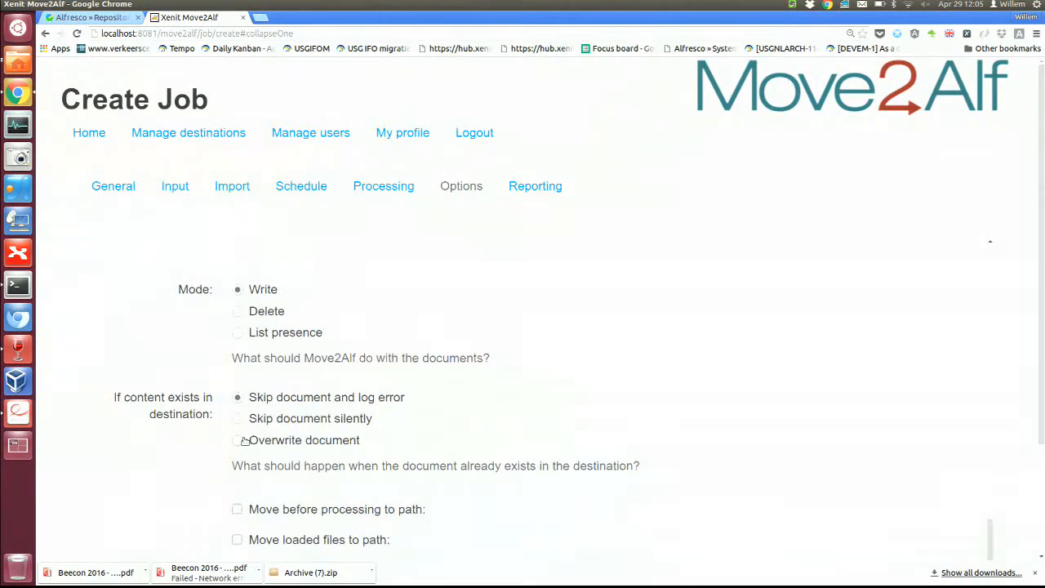
scroll(up, 3)
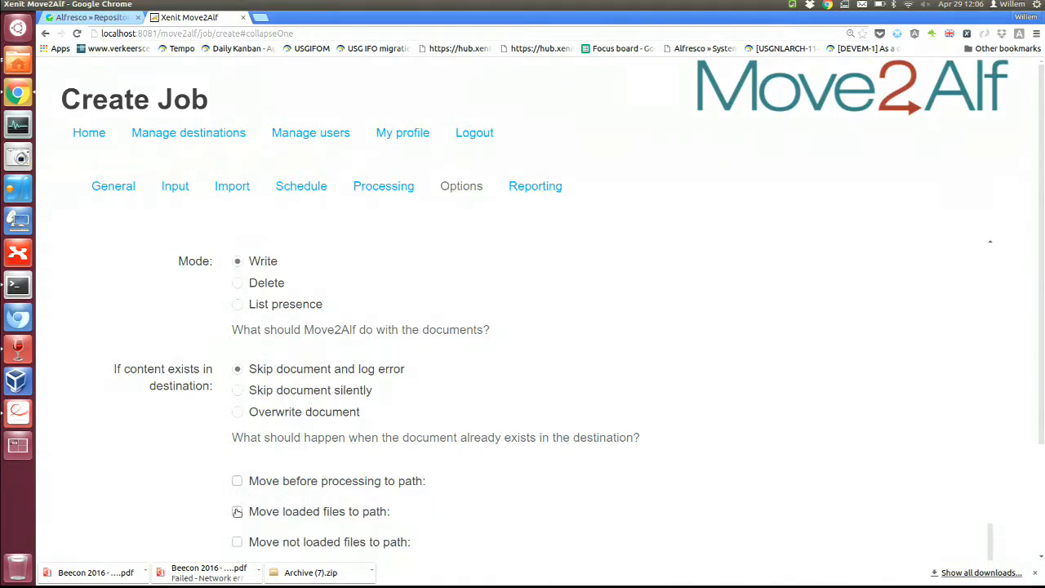
scroll(down, 3)
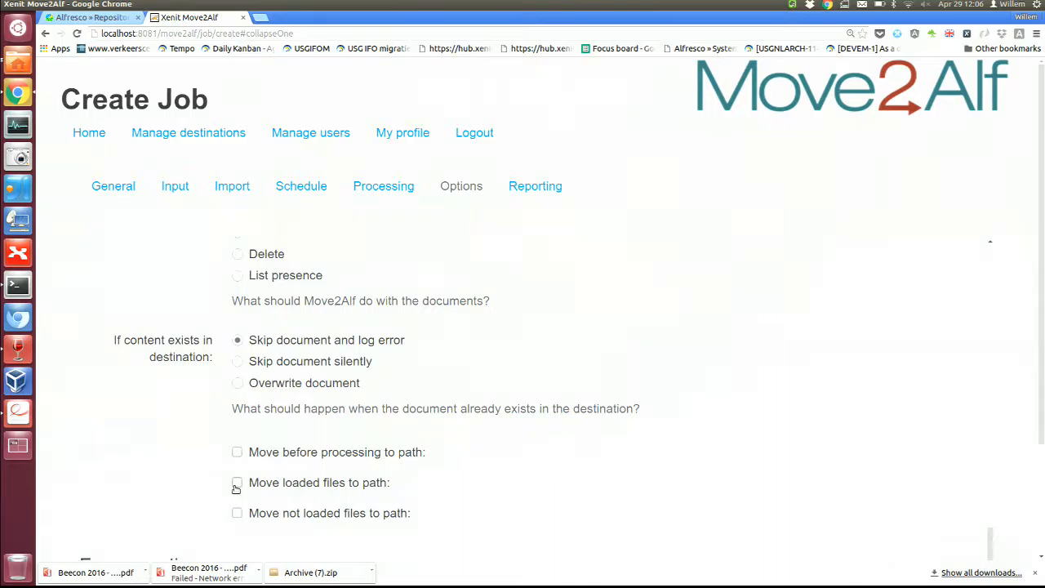
mouse_move(227, 489)
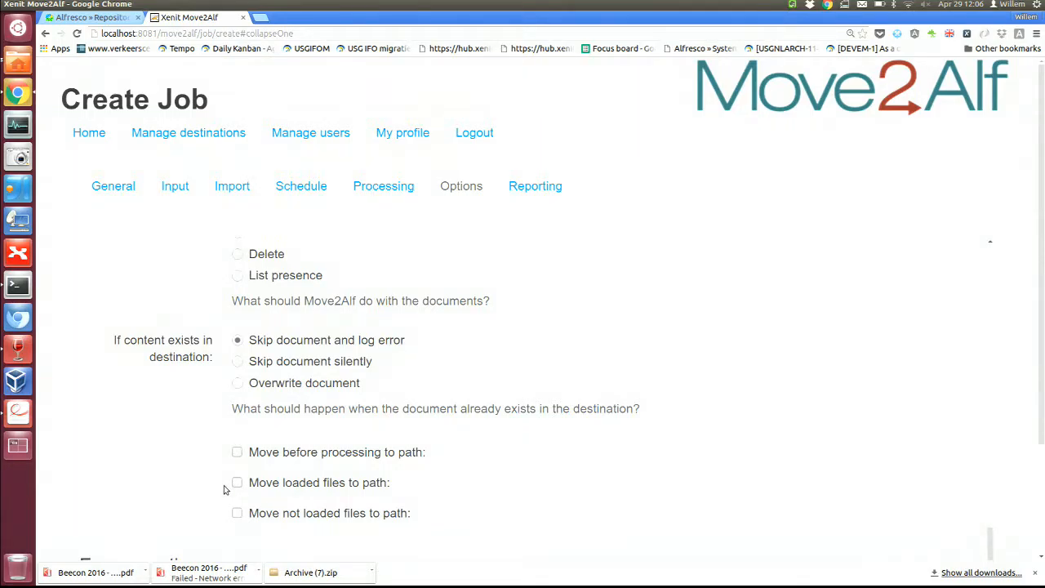
scroll(down, 3)
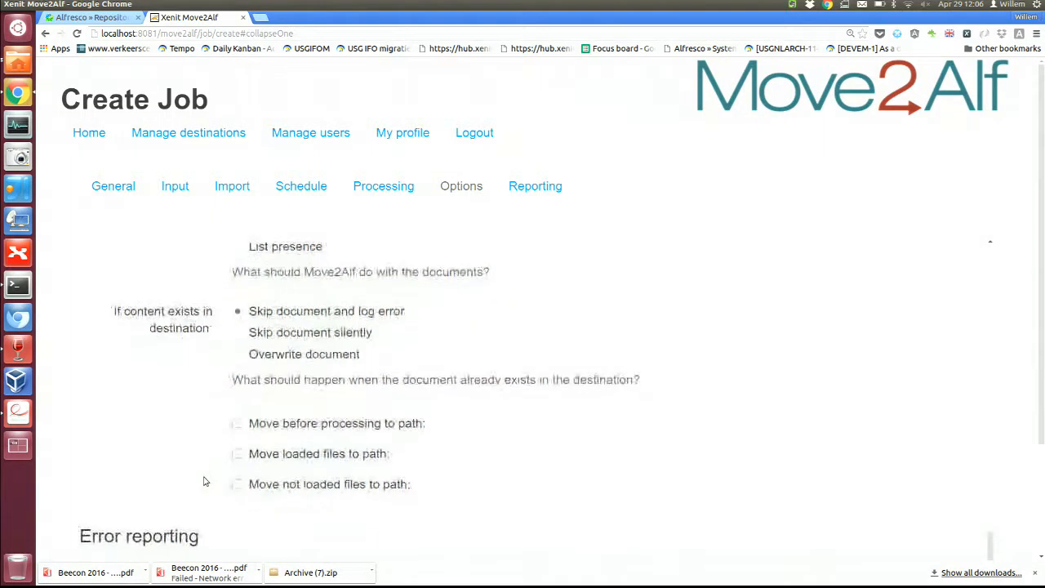
scroll(down, 3)
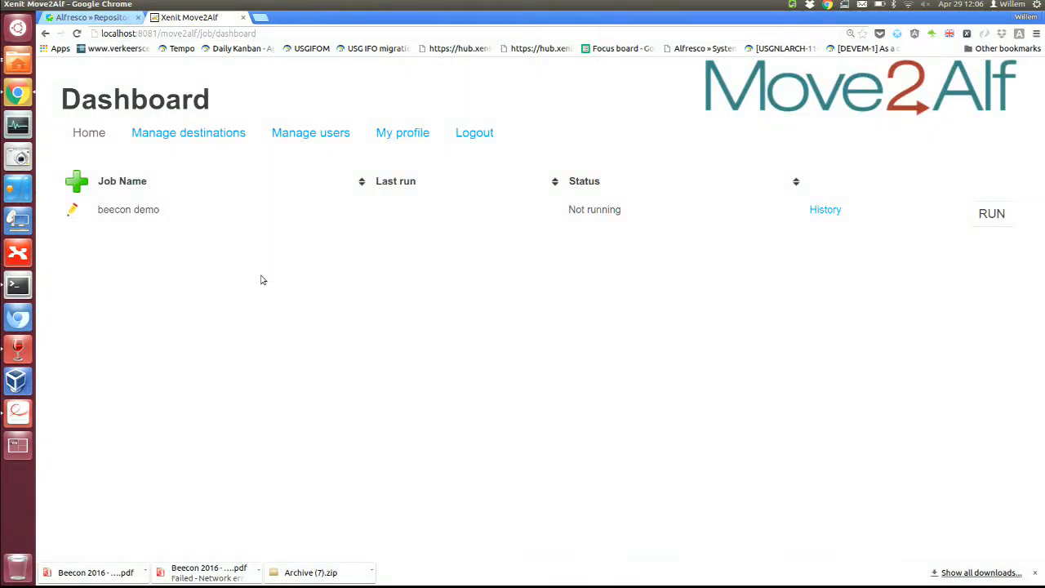
mouse_move(869, 209)
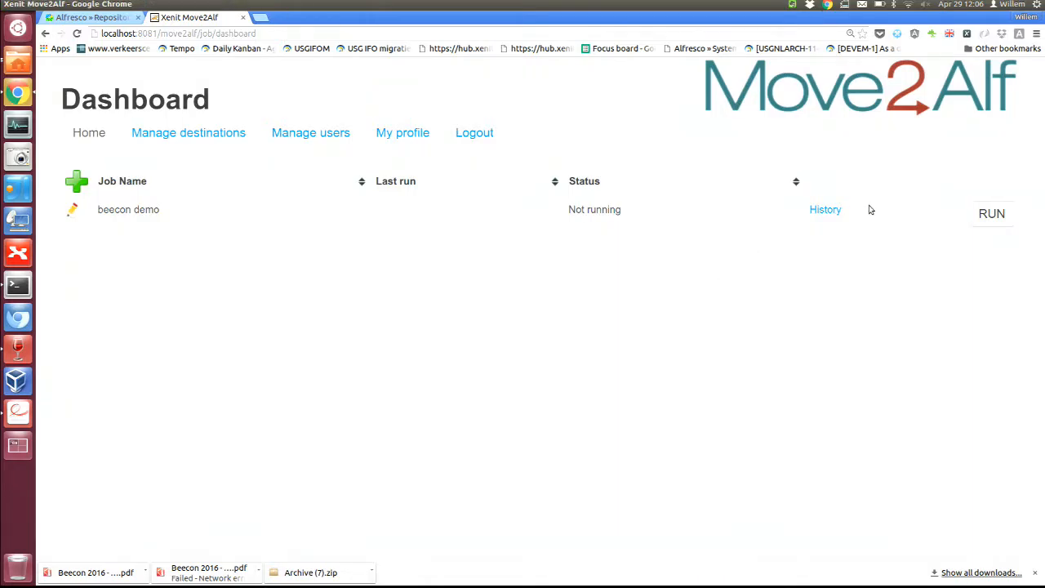
mouse_move(653, 206)
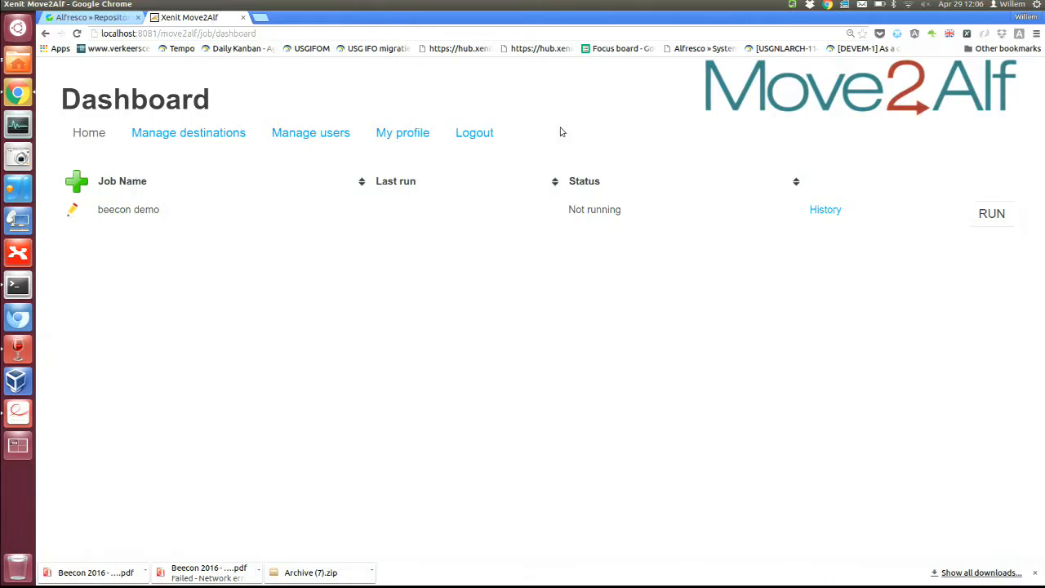
Run the beecon demo job from the dashboard and follow its last-run link
click(993, 212)
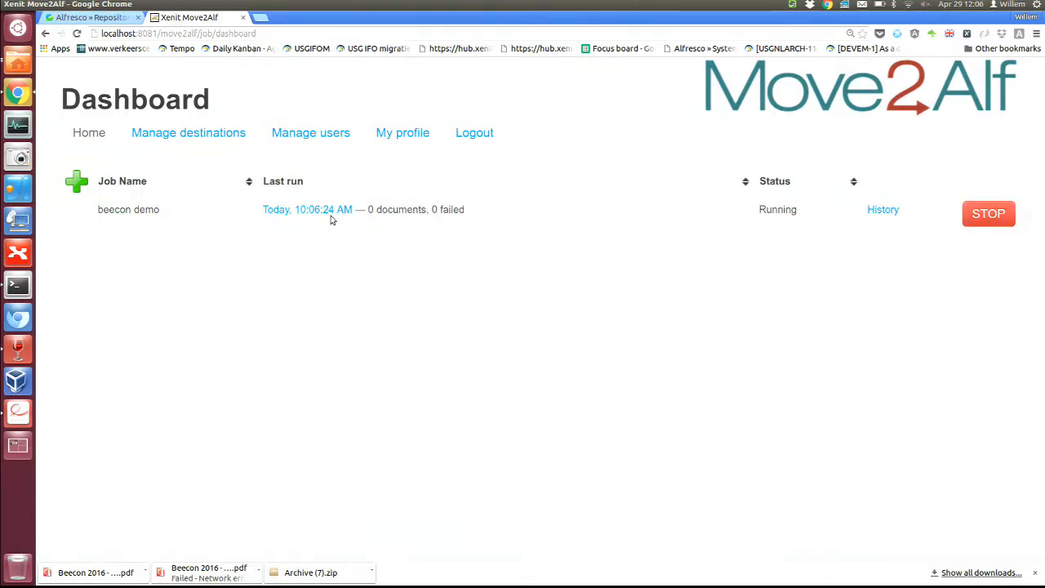
click(307, 209)
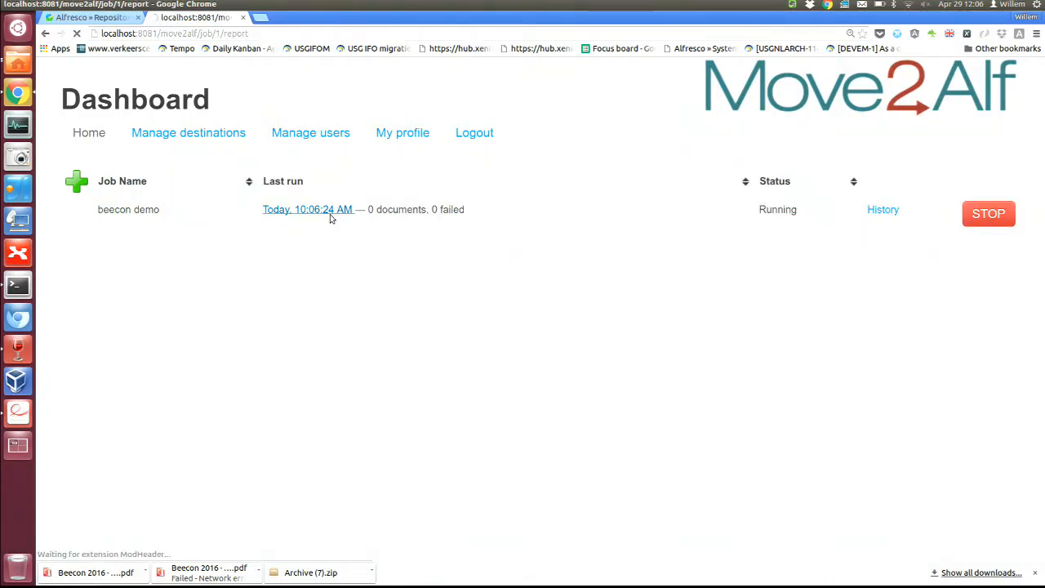
View the latest beecon demo run report, 300 documents processed, 0 failed
click(307, 209)
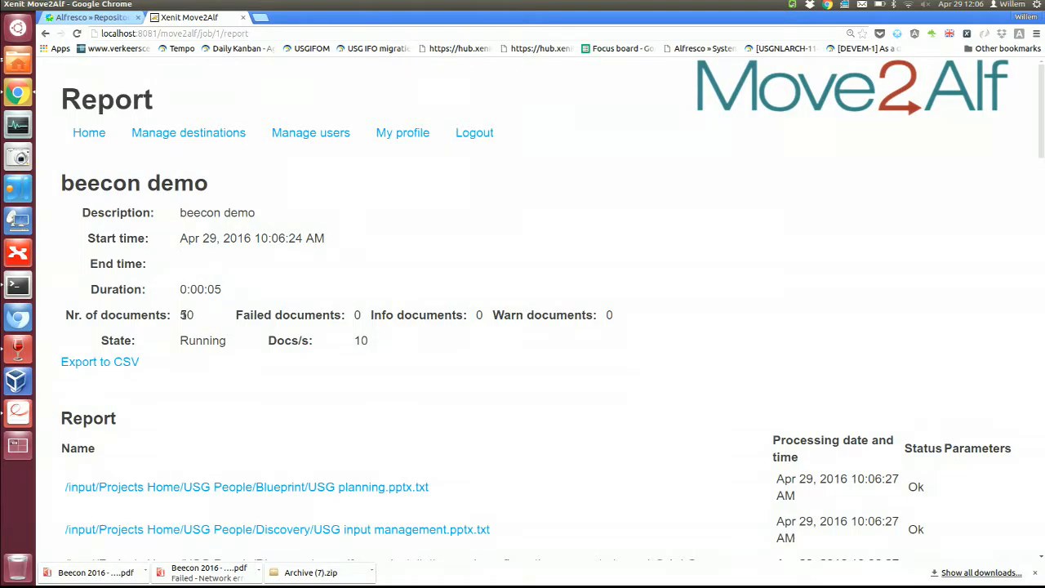
double_click(186, 314)
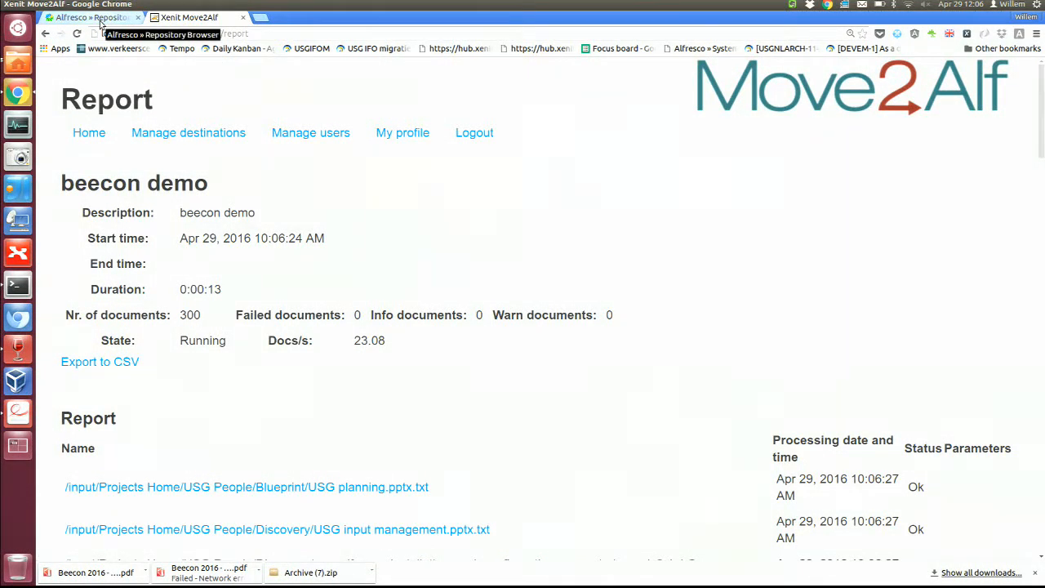
Browse Repository > beecon > Projects Home > Aquafin > Operationele opvolging en steering, then return to the report
click(90, 16)
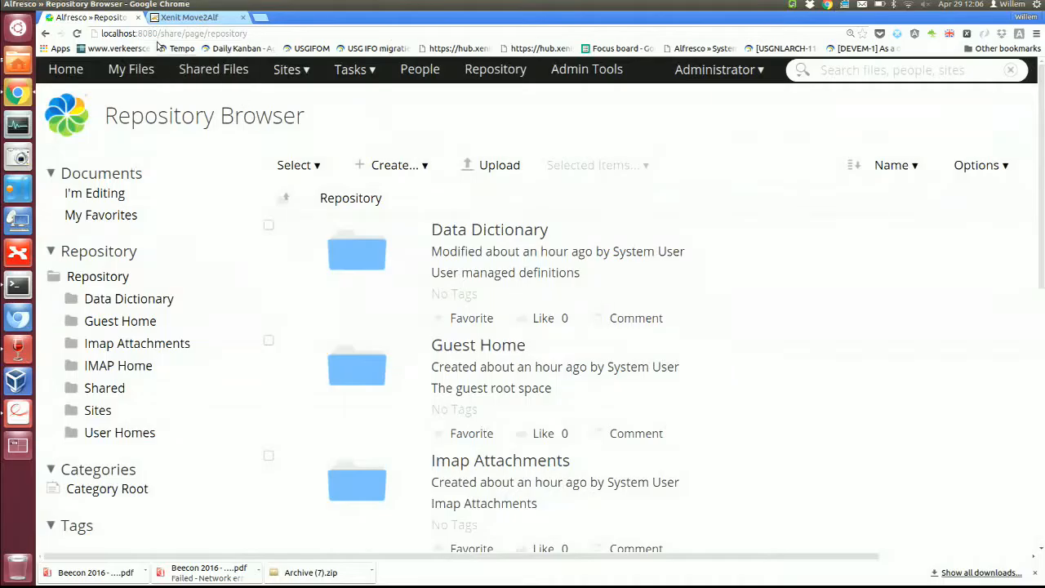
mouse_move(110, 152)
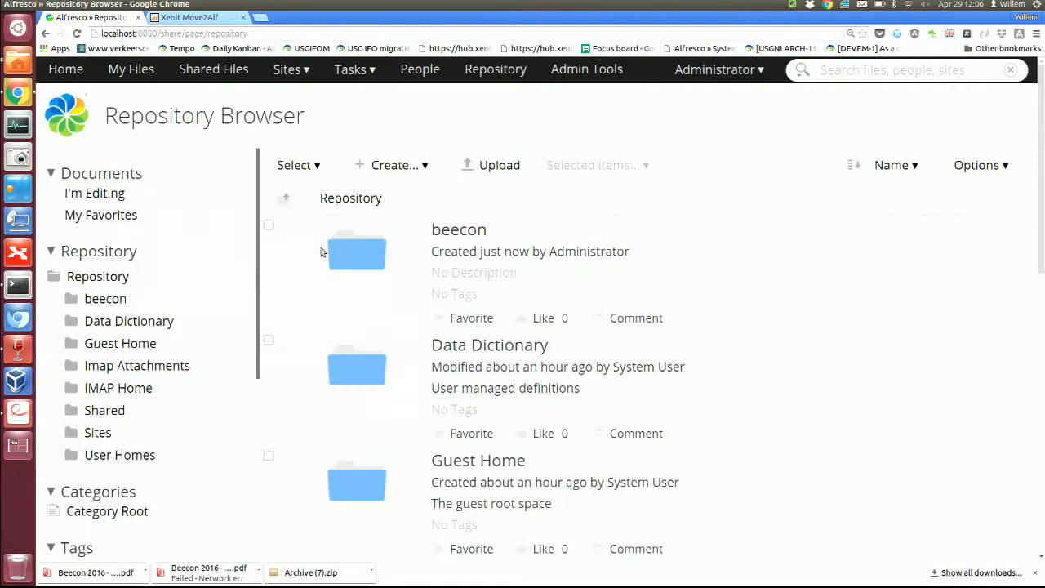
click(356, 251)
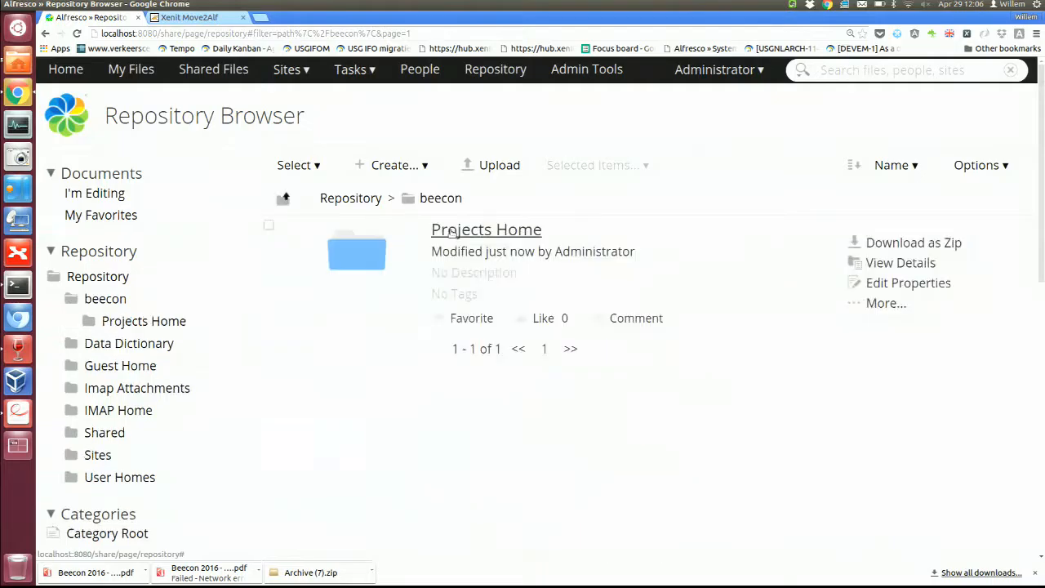
click(486, 229)
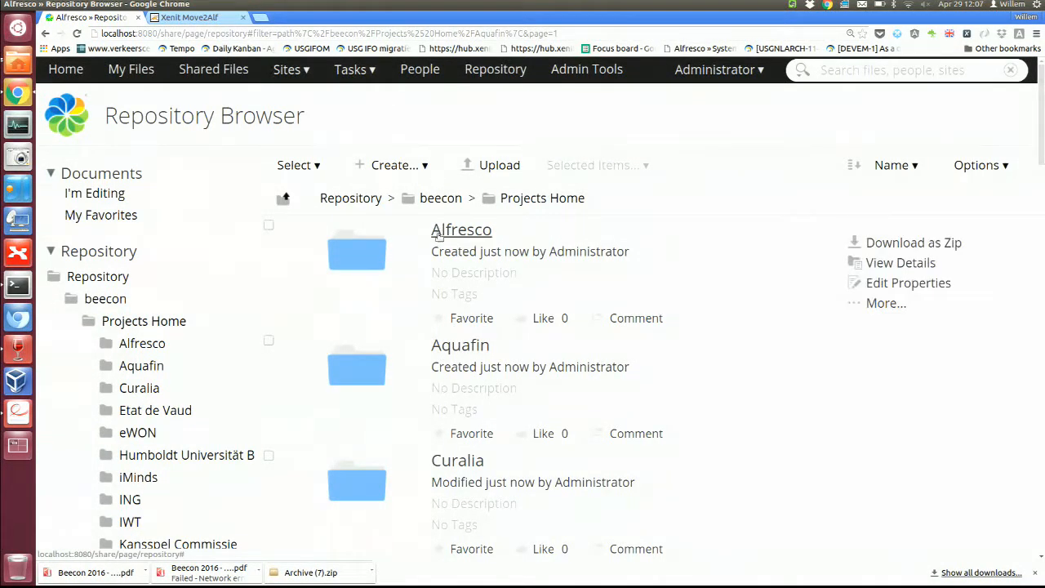
click(460, 345)
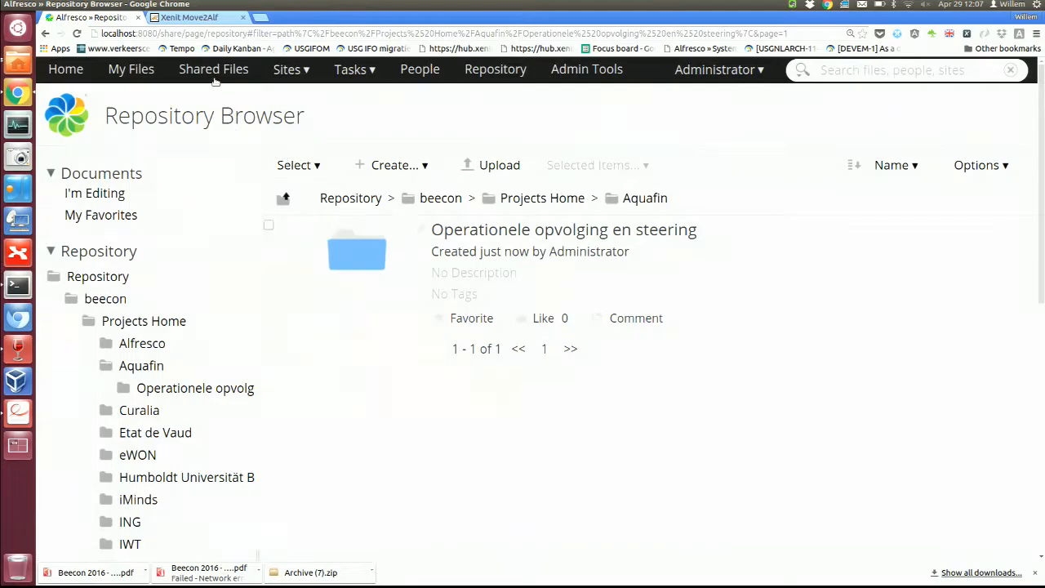
click(356, 253)
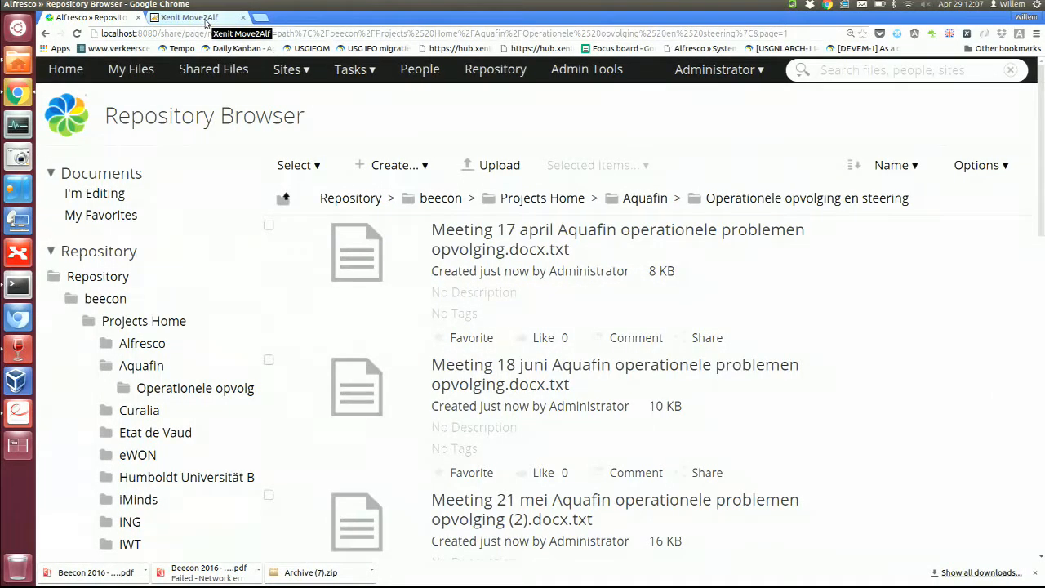
click(188, 16)
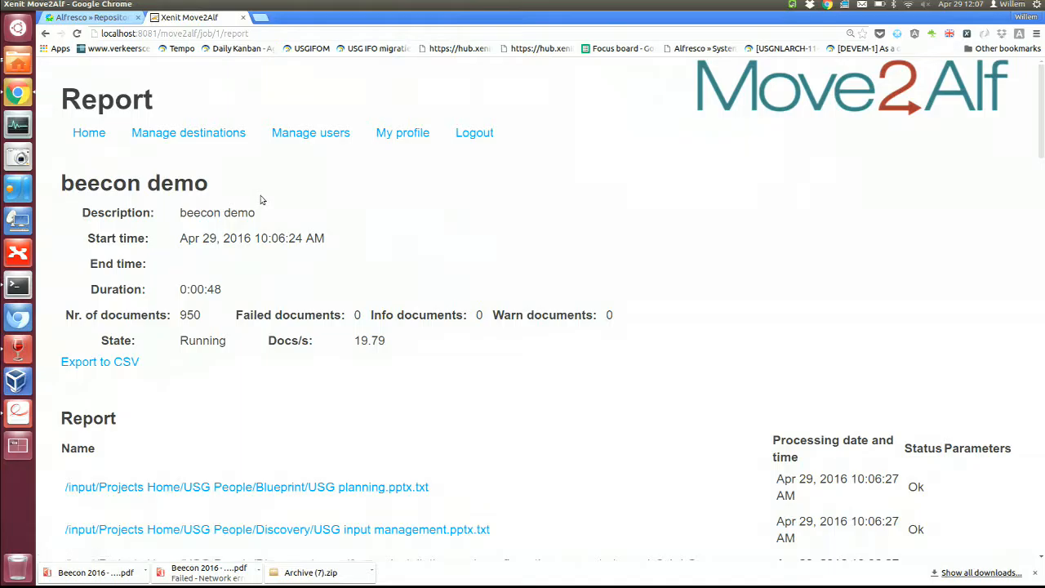
mouse_move(284, 199)
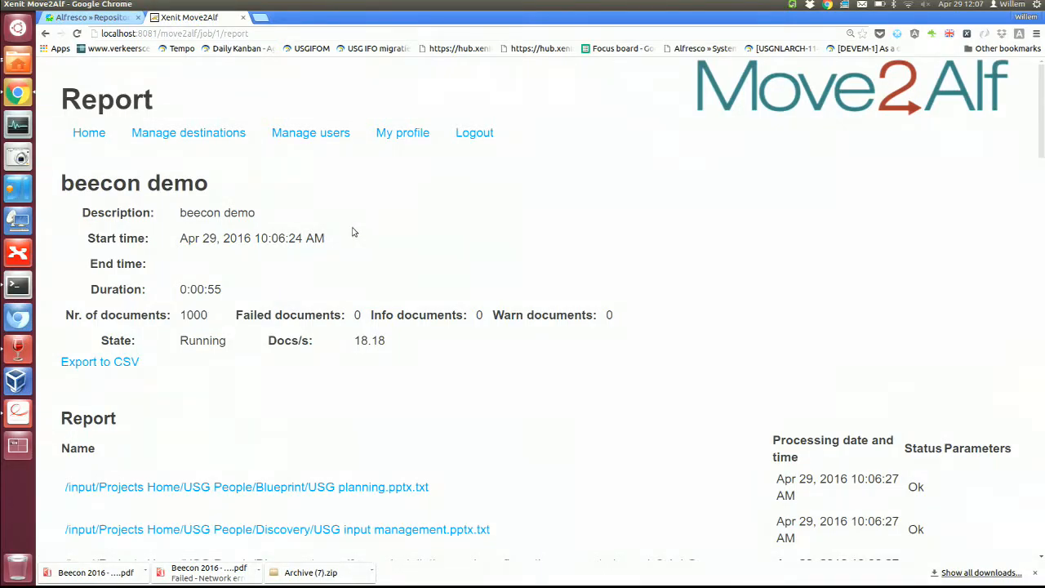
Scroll the refreshed beecon demo report as the count reaches 1000 documents, 0 failed
scroll(down, 3)
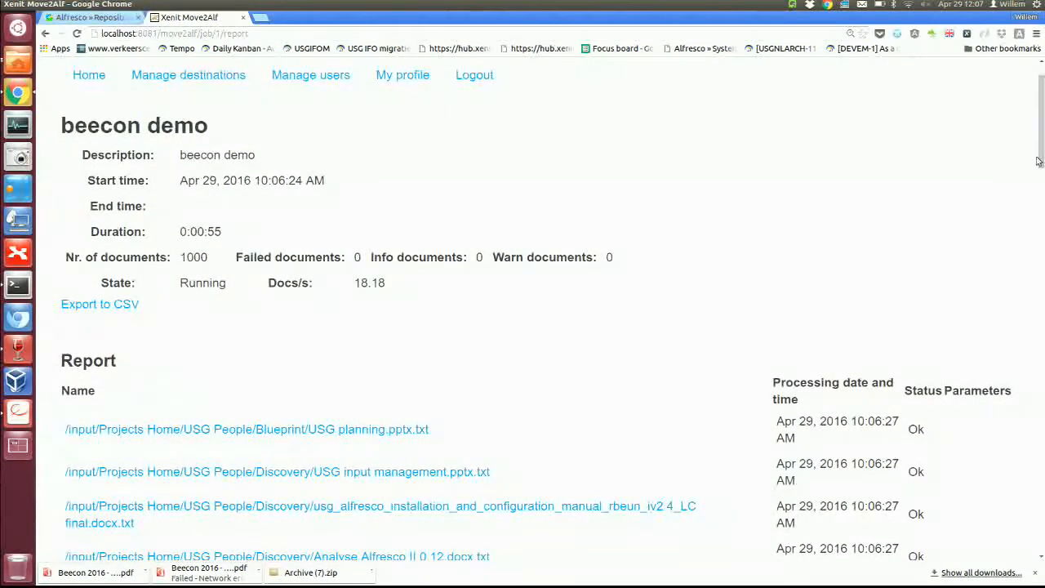
scroll(up, 3)
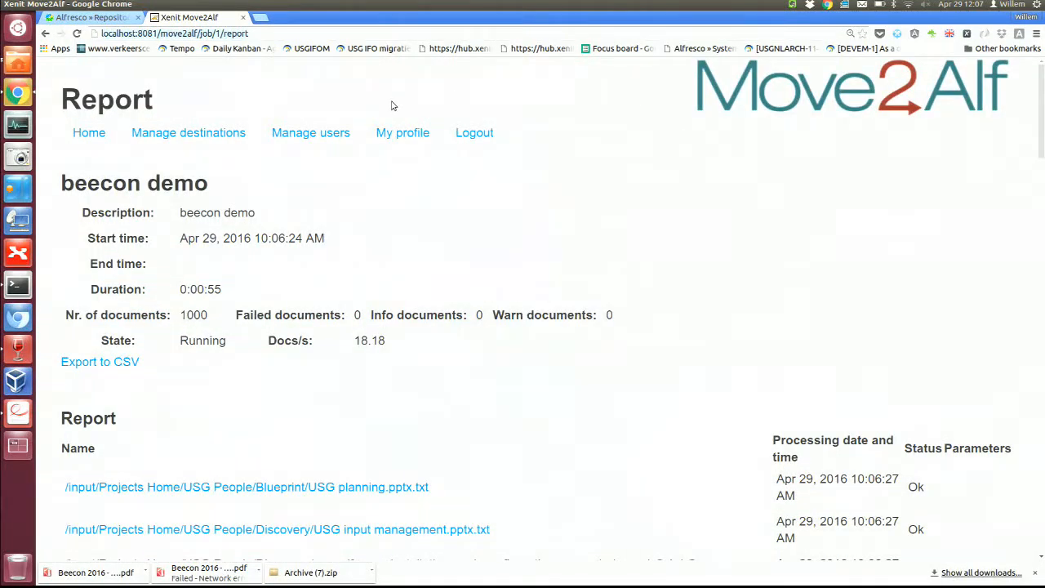
mouse_move(226, 203)
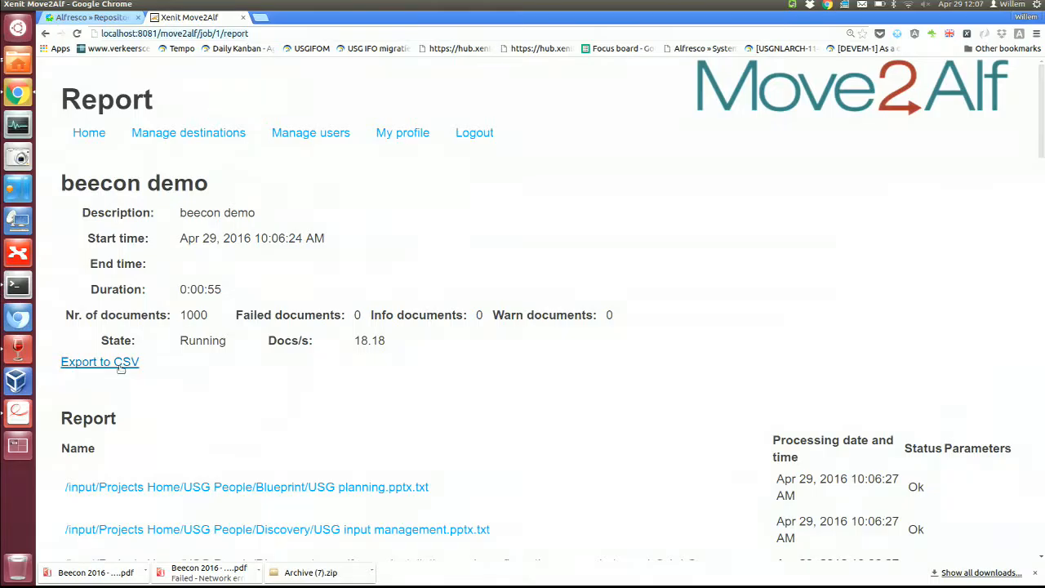
mouse_move(100, 363)
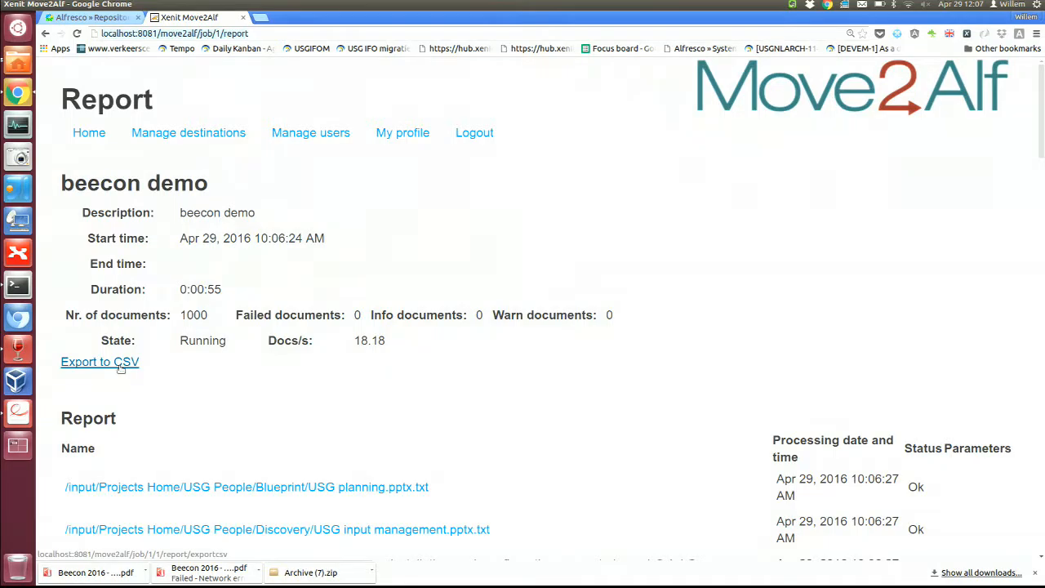
mouse_move(167, 192)
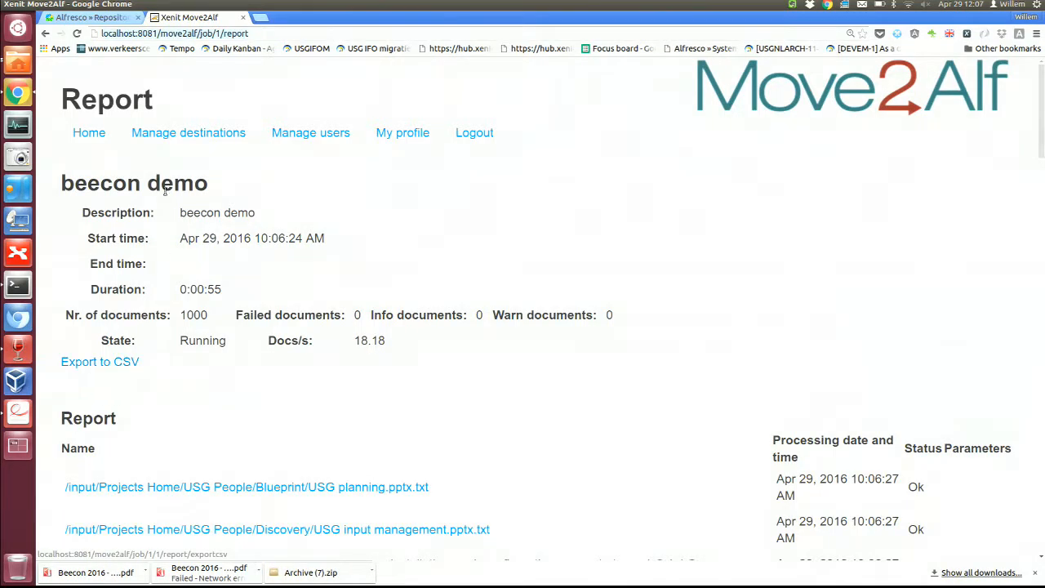
Review the finished job's settings in Edit Job from the dashboard, then bring up the Evince slides
click(88, 133)
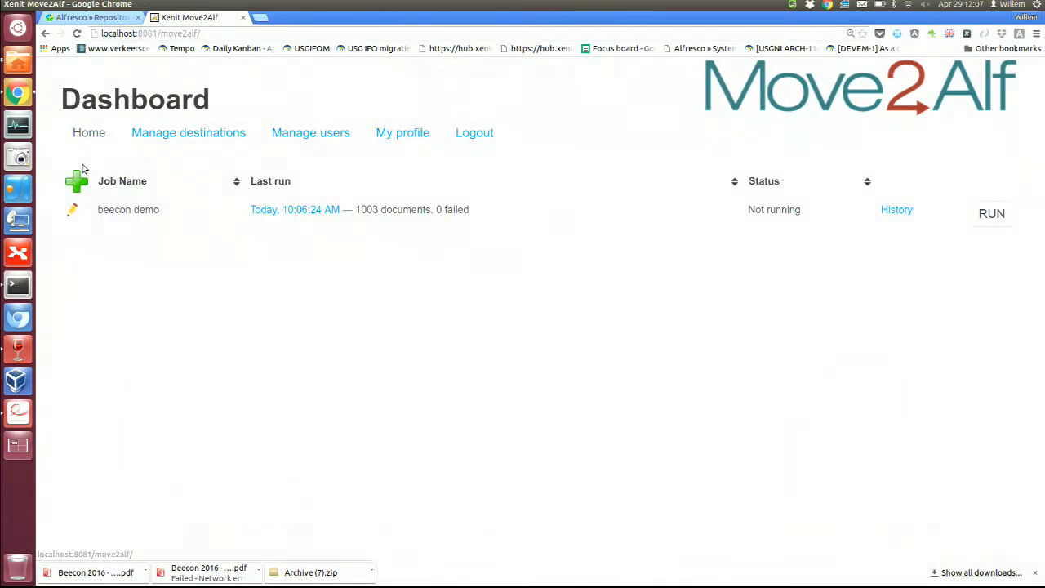
click(71, 209)
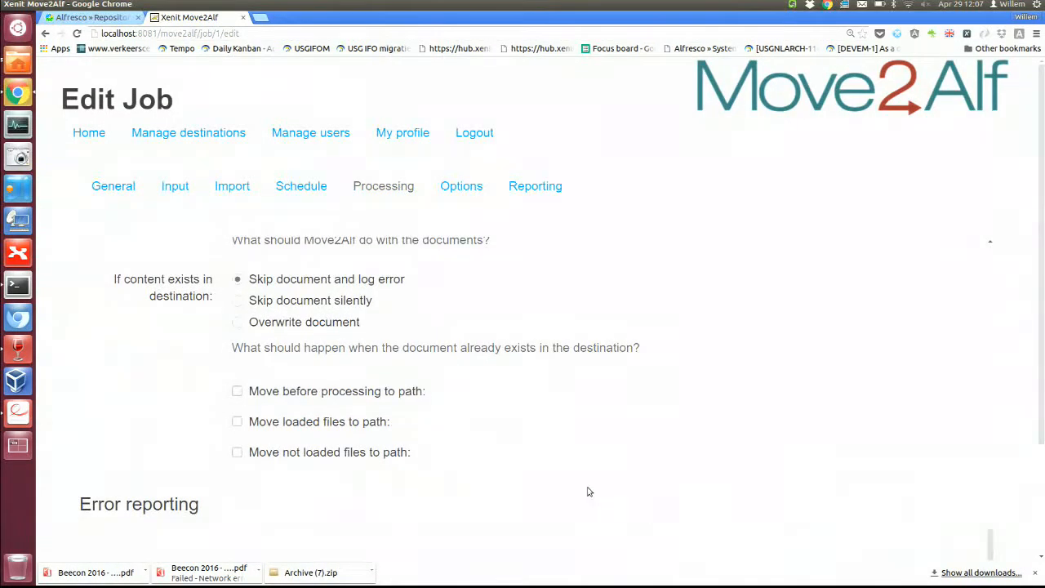
scroll(down, 3)
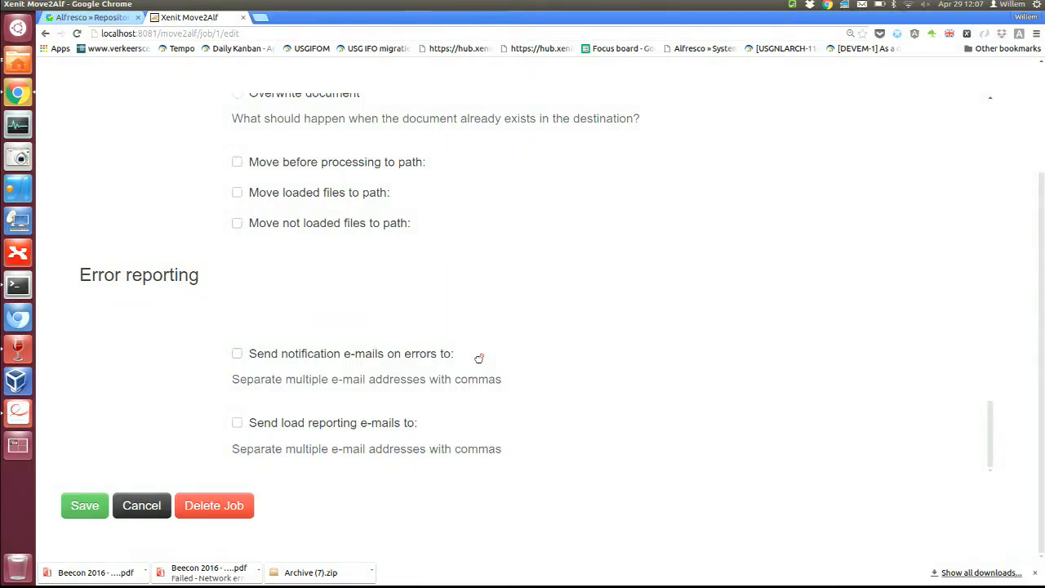
mouse_move(392, 379)
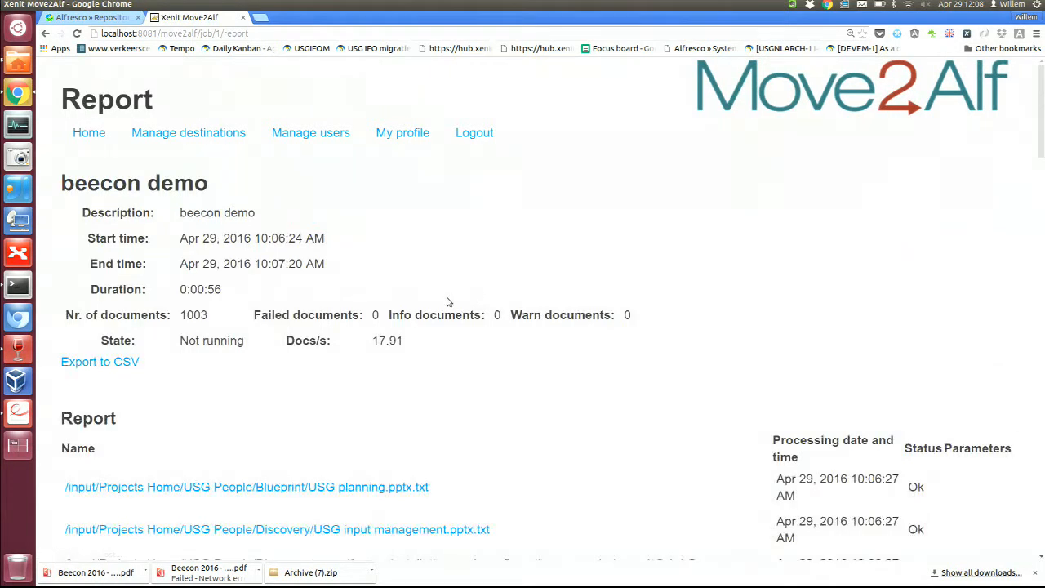
scroll(down, 3)
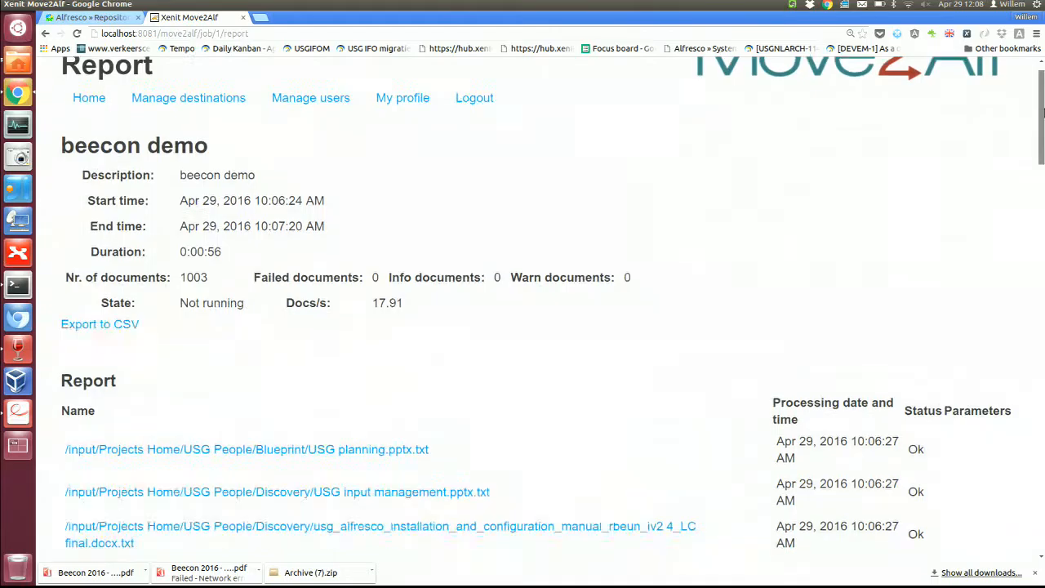
click(95, 572)
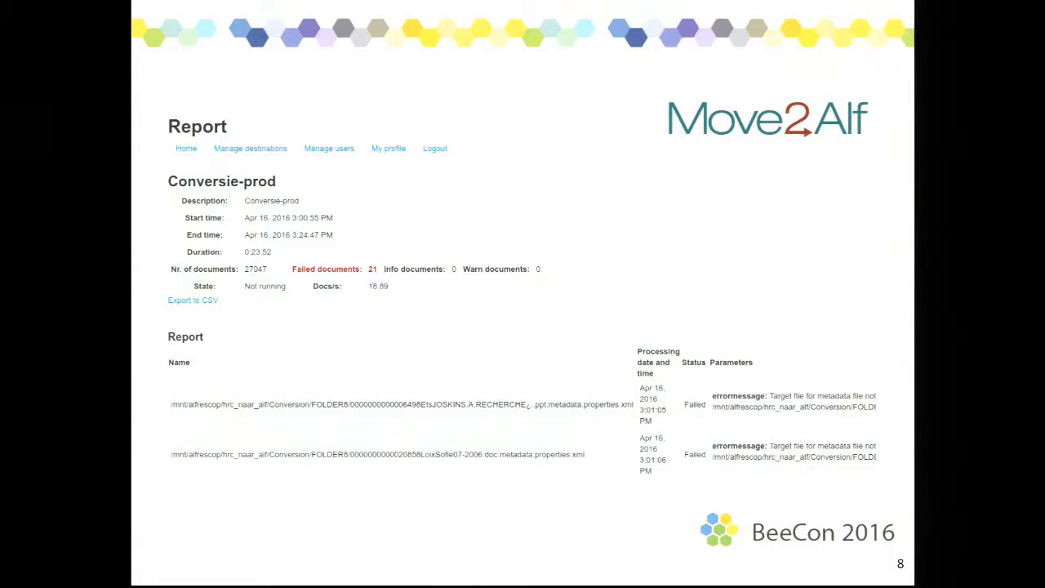
mouse_move(287, 432)
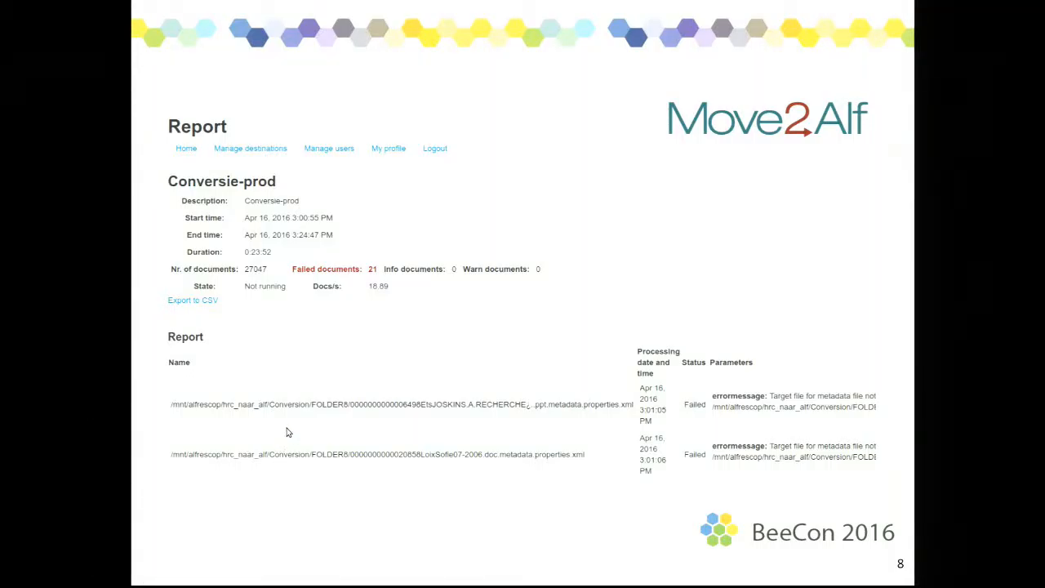
mouse_move(300, 418)
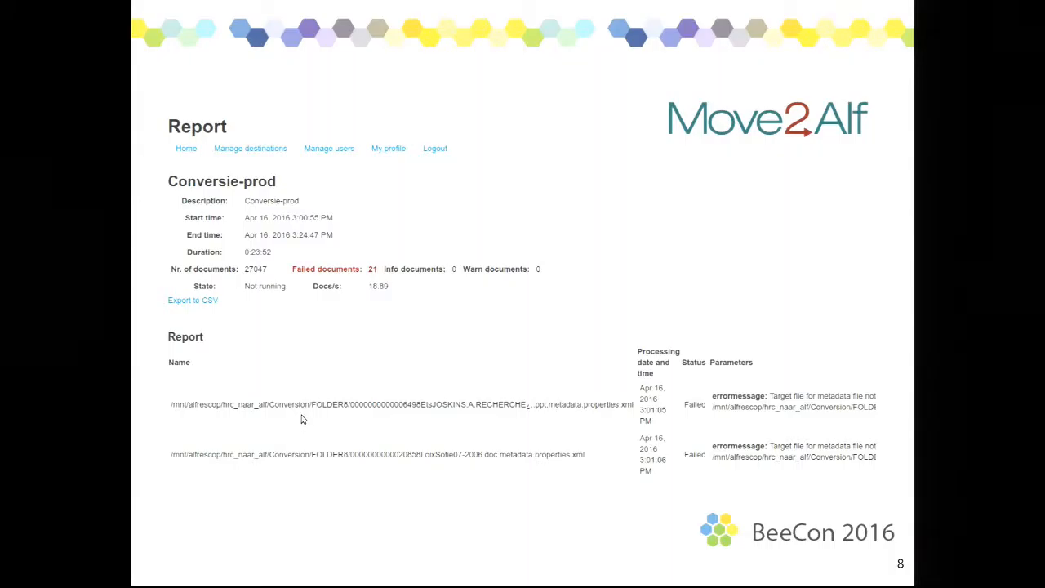
mouse_move(531, 410)
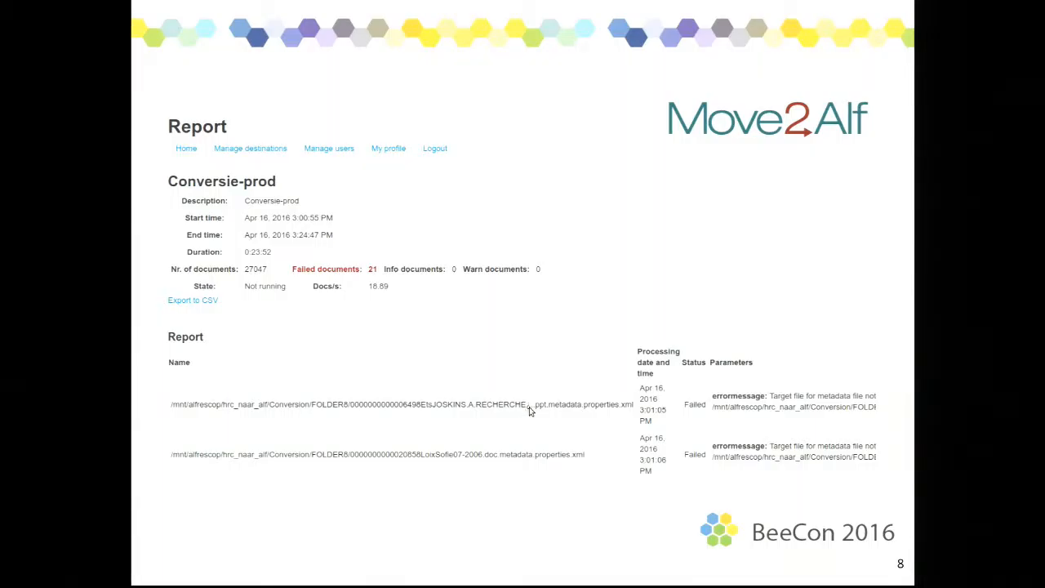
mouse_move(516, 393)
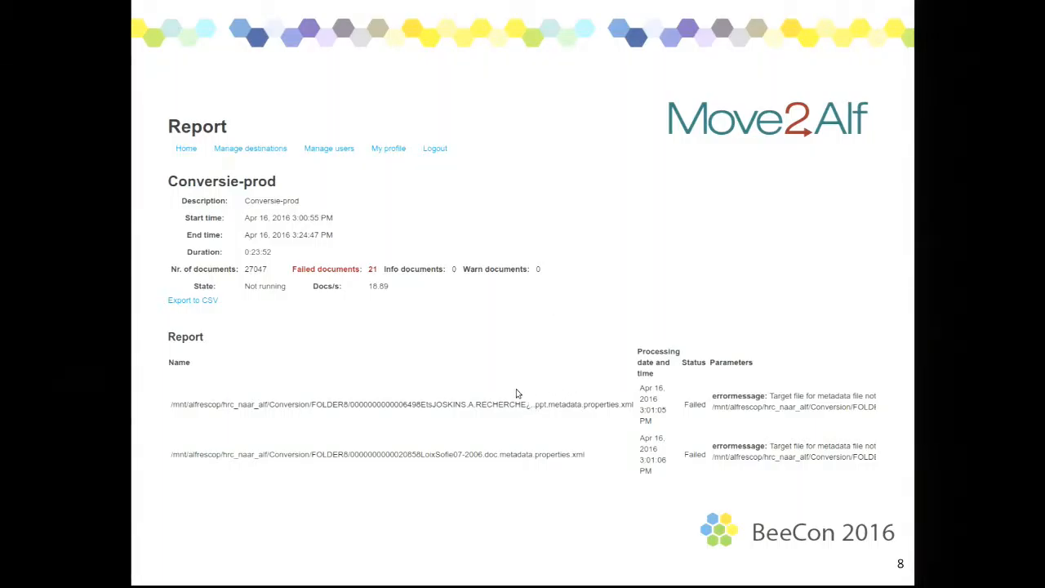
mouse_move(529, 414)
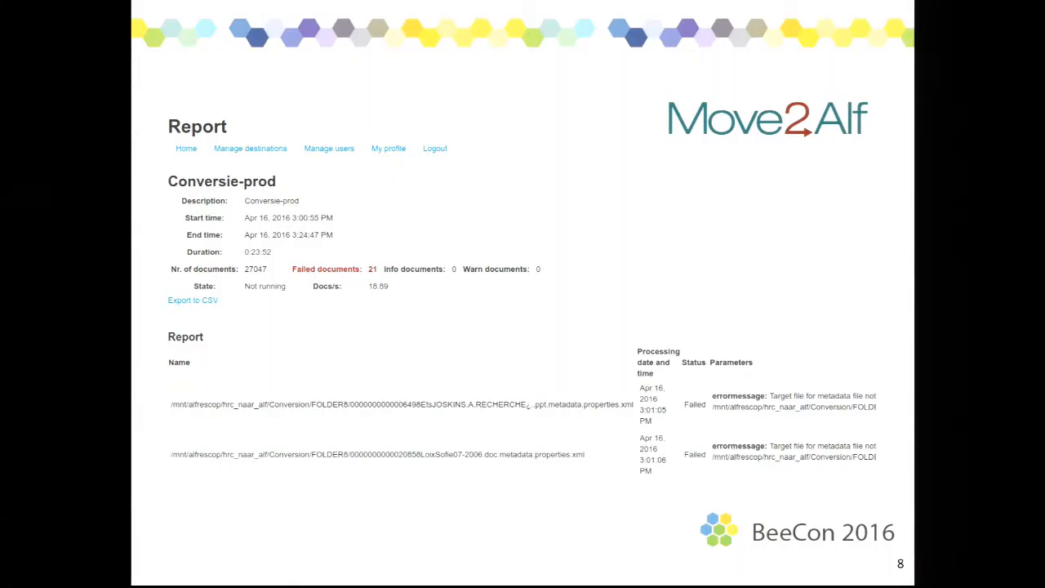
Advance Evince to slide 9 with the Java parser overrides
key(Right)
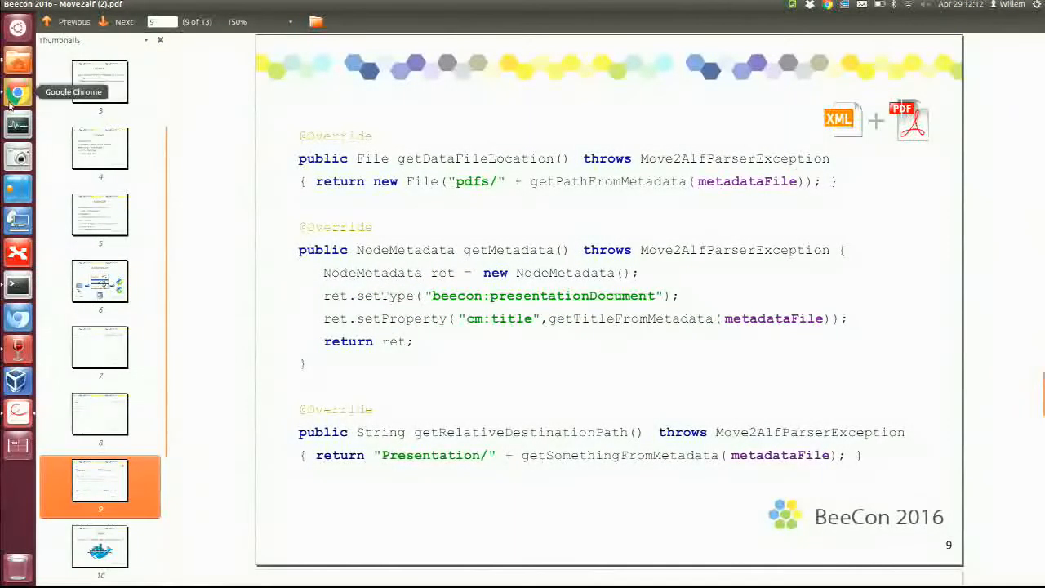
Back in the browser's Edit Job form, set the metadata processor to FilesystemMetadataAction
click(18, 91)
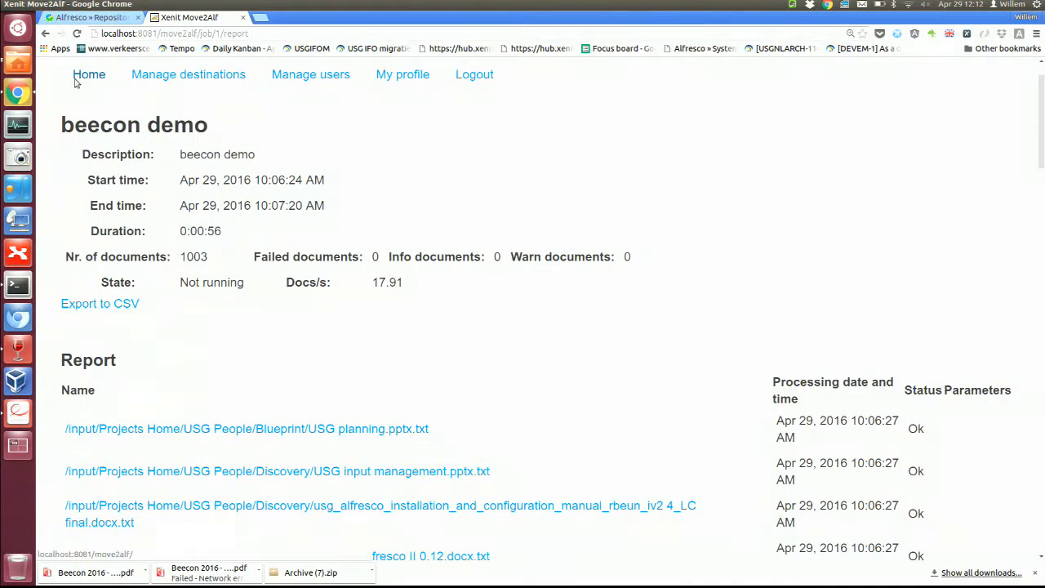
click(88, 75)
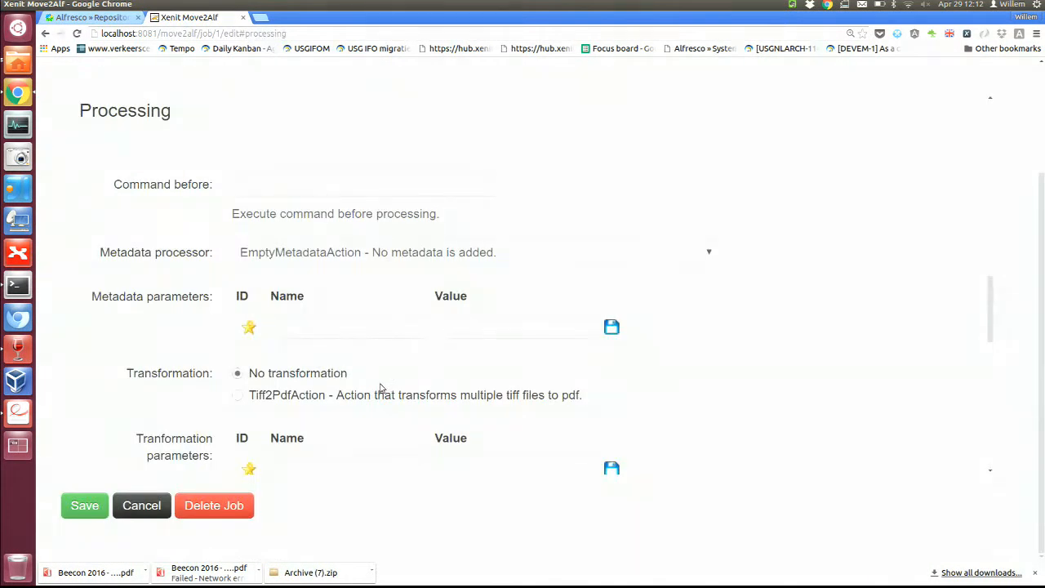
click(474, 251)
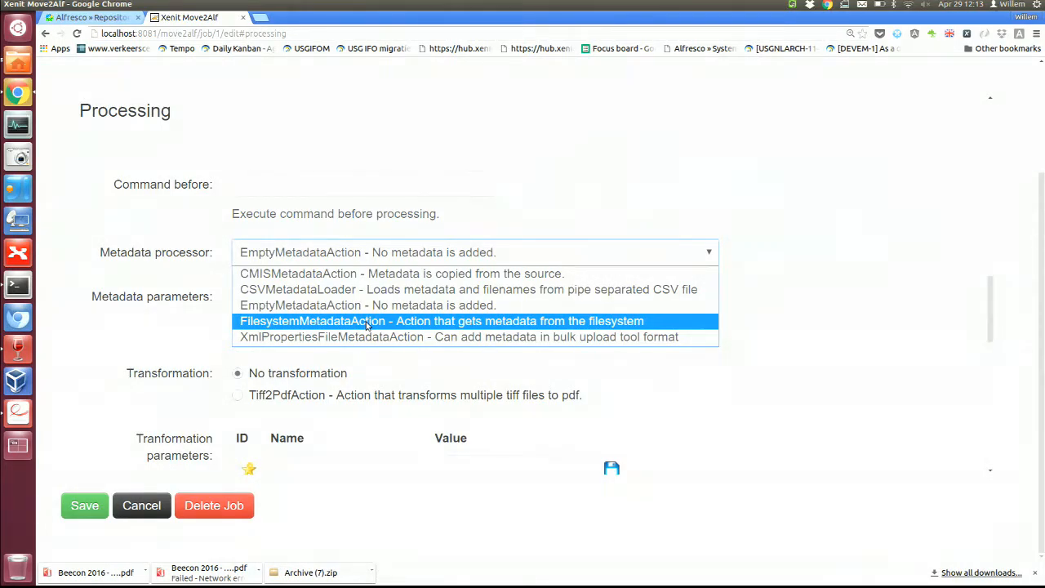
click(441, 320)
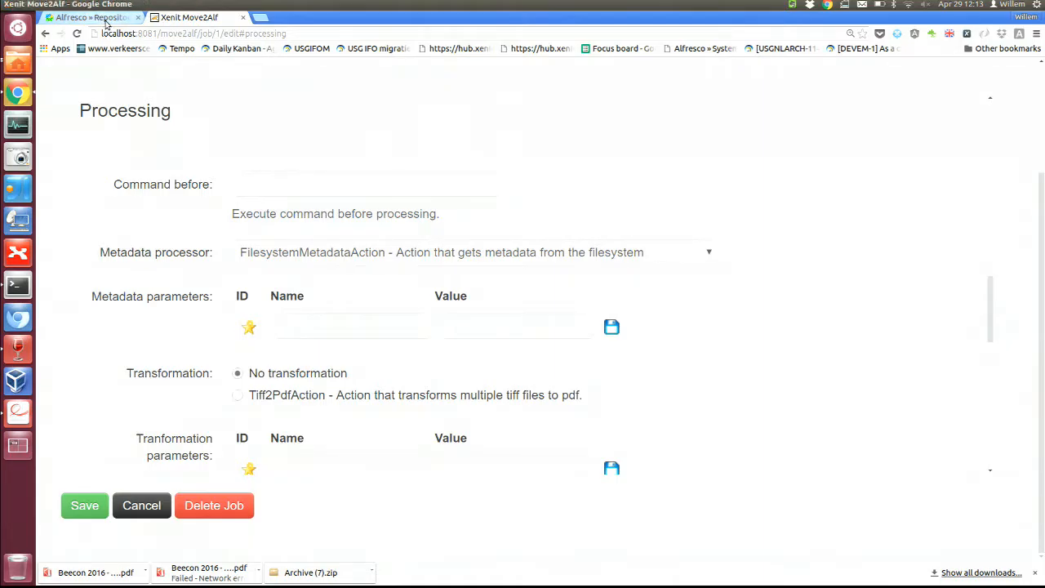
mouse_move(90, 16)
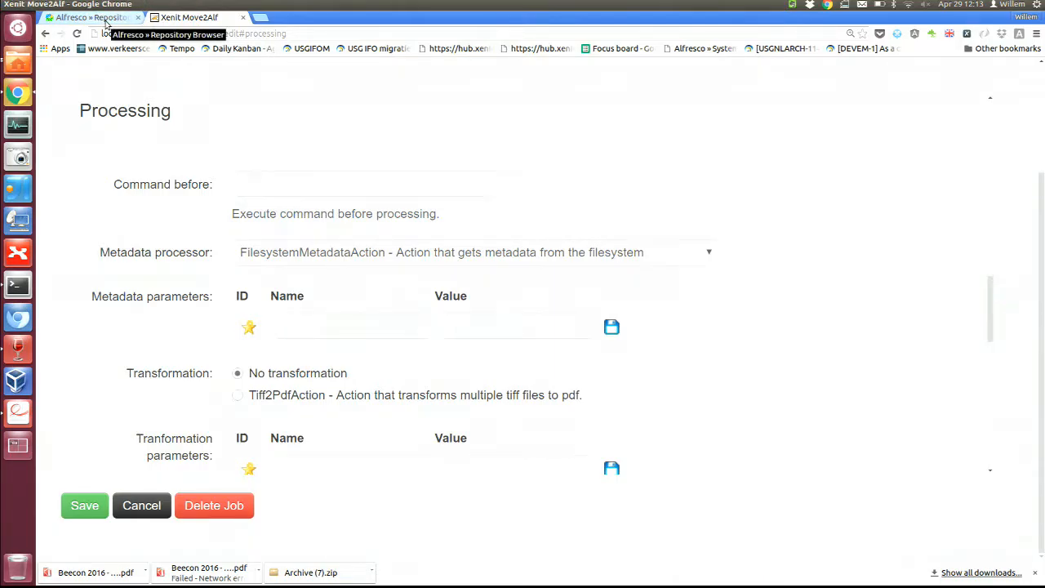